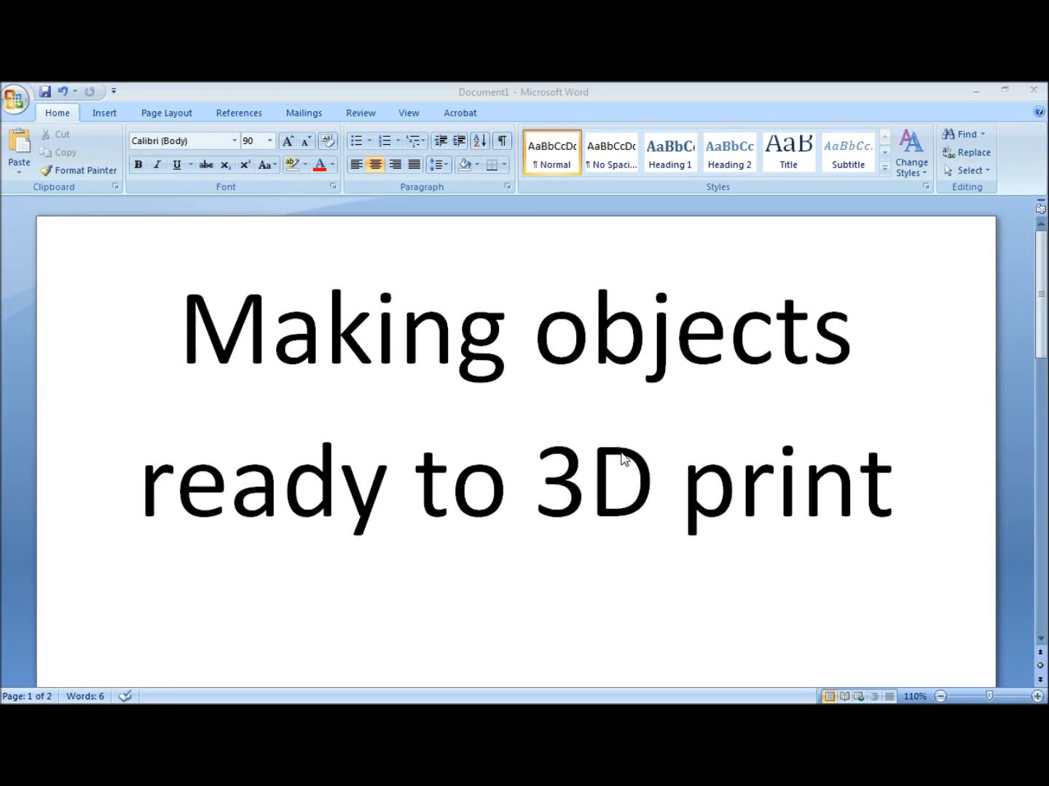
mouse_move(630, 463)
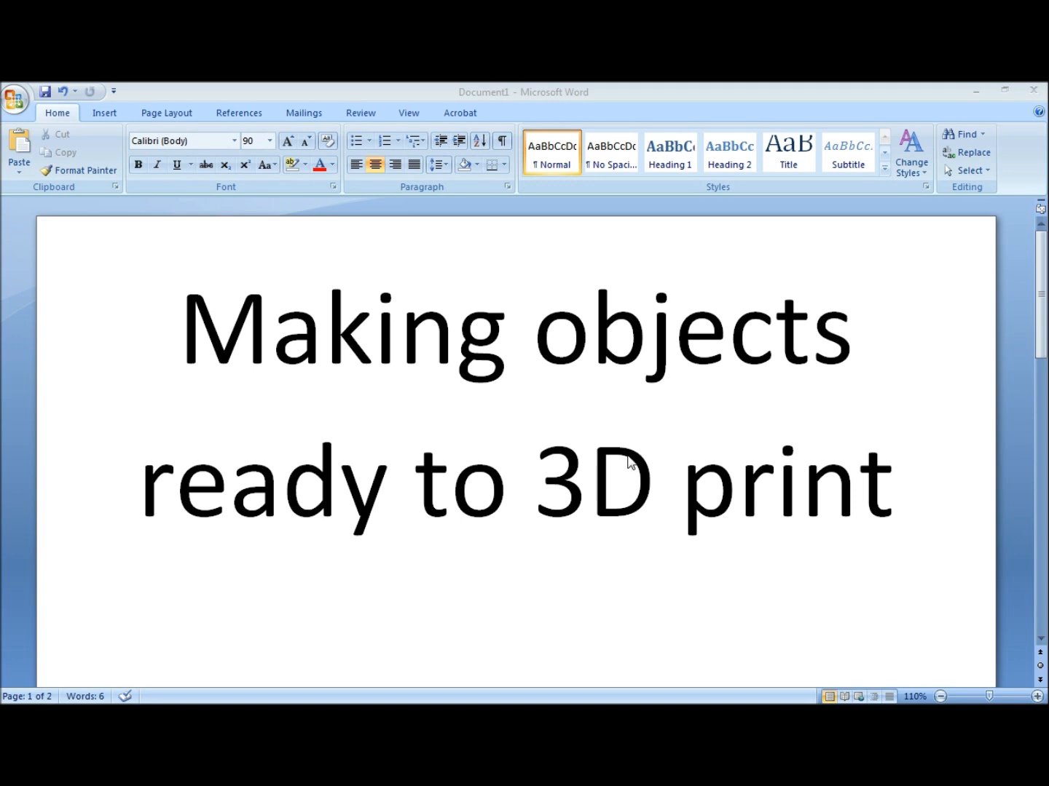
mouse_move(1035, 91)
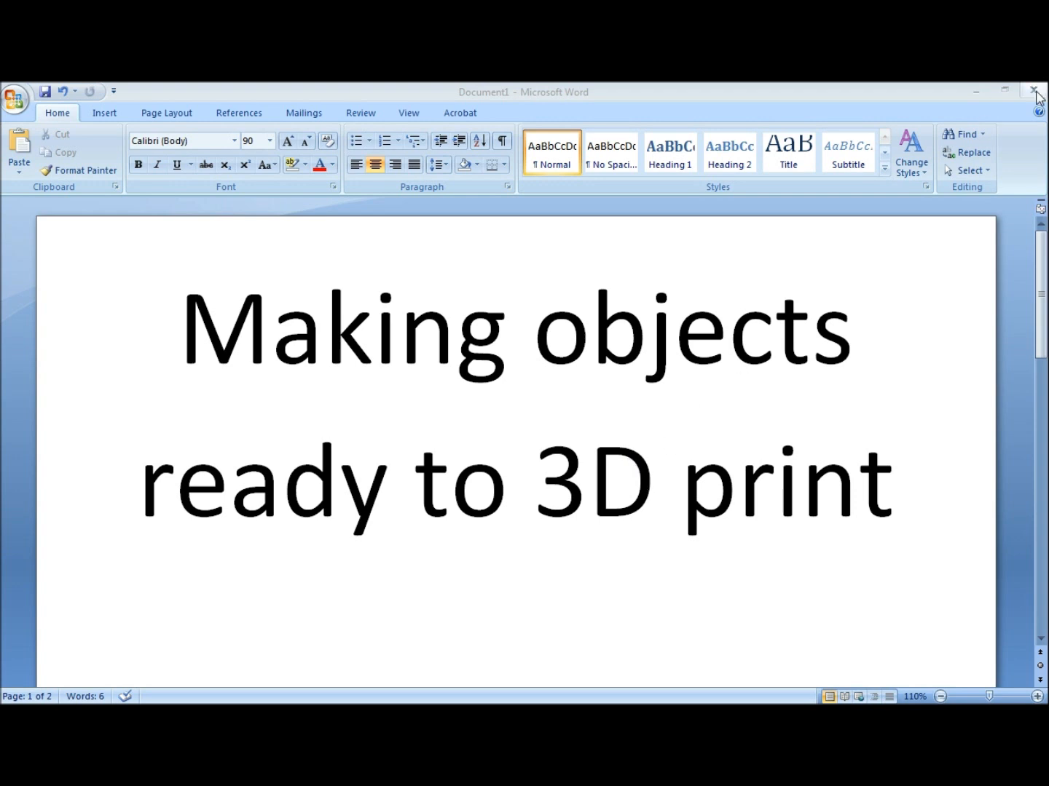
mouse_move(1037, 95)
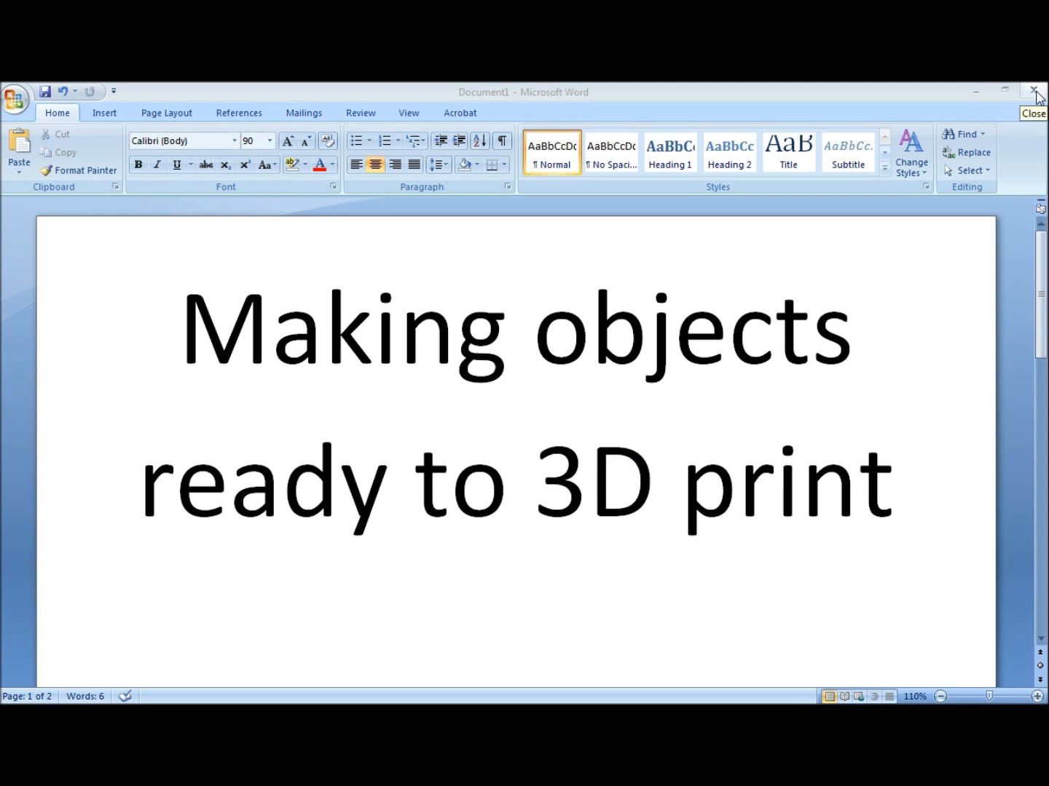
mouse_move(1039, 98)
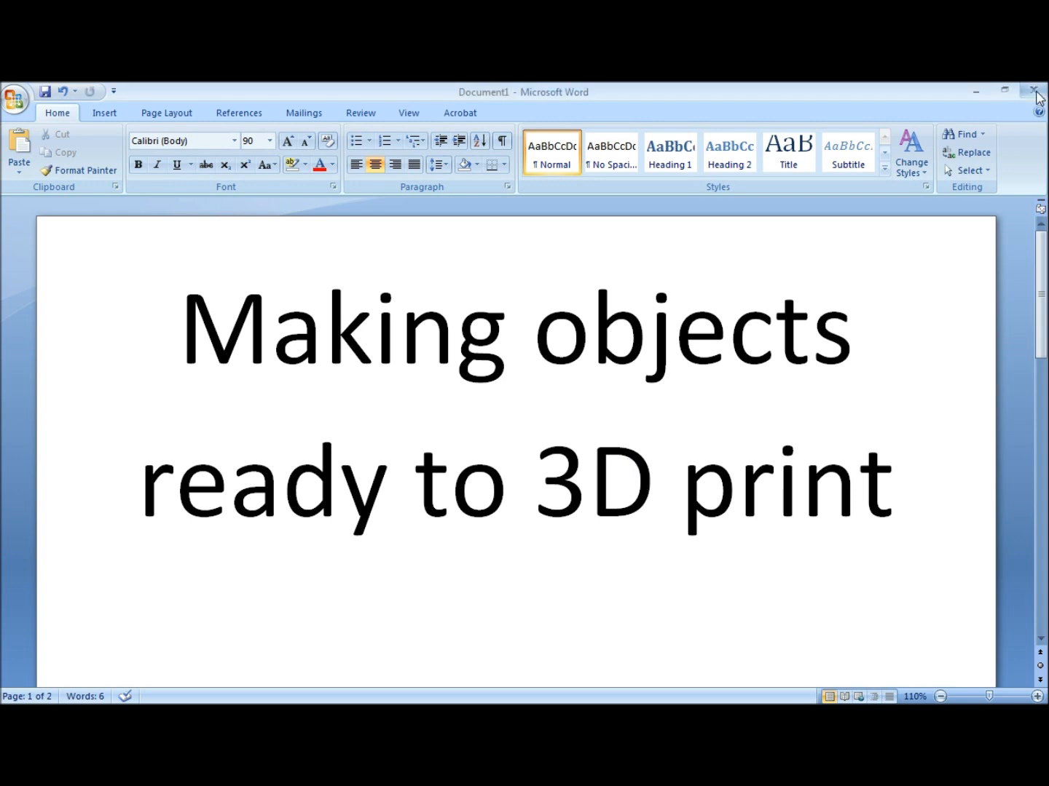
Close the 'Making objects ready to 3D print' Word document to raise the save prompt.
left_click(1037, 91)
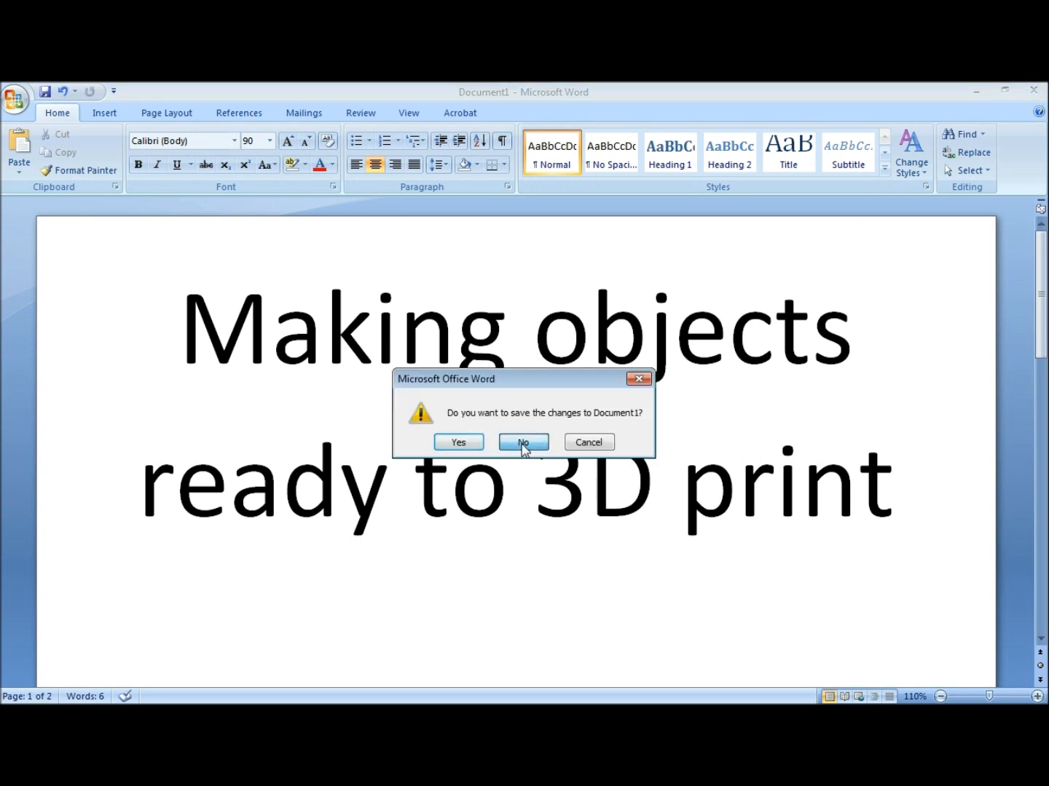
Discard the Word document's changes and switch to Jim's SketchUp STL Importer blog post.
left_click(522, 442)
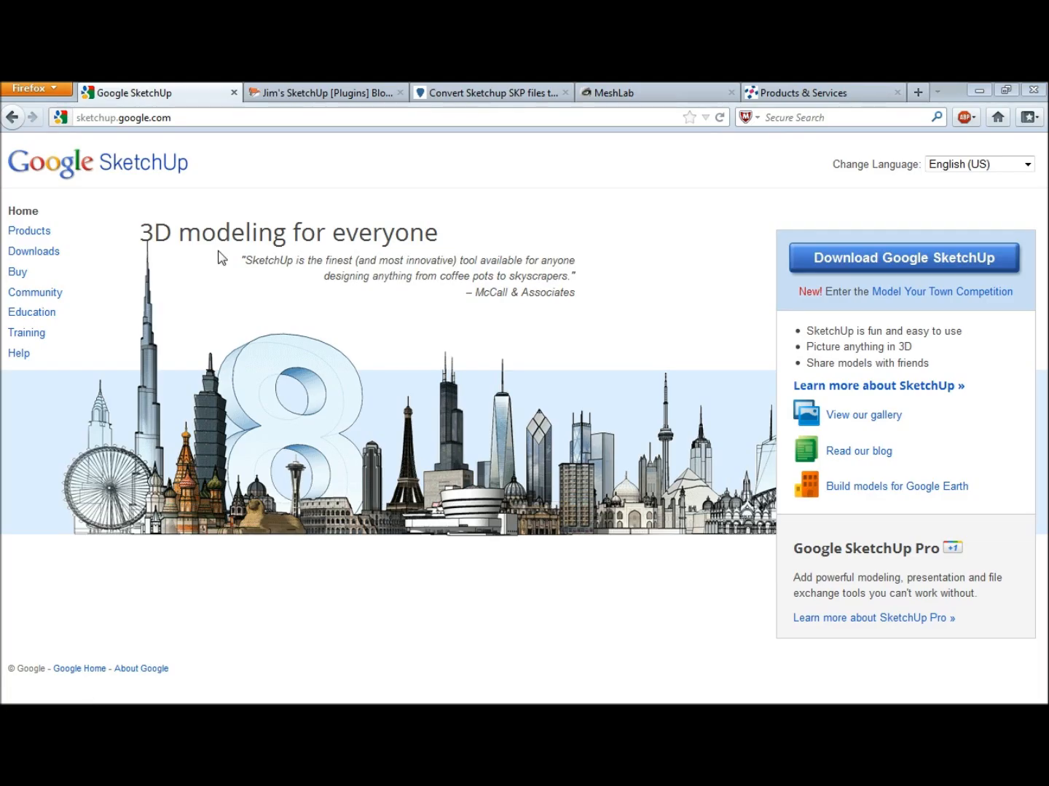
mouse_move(193, 242)
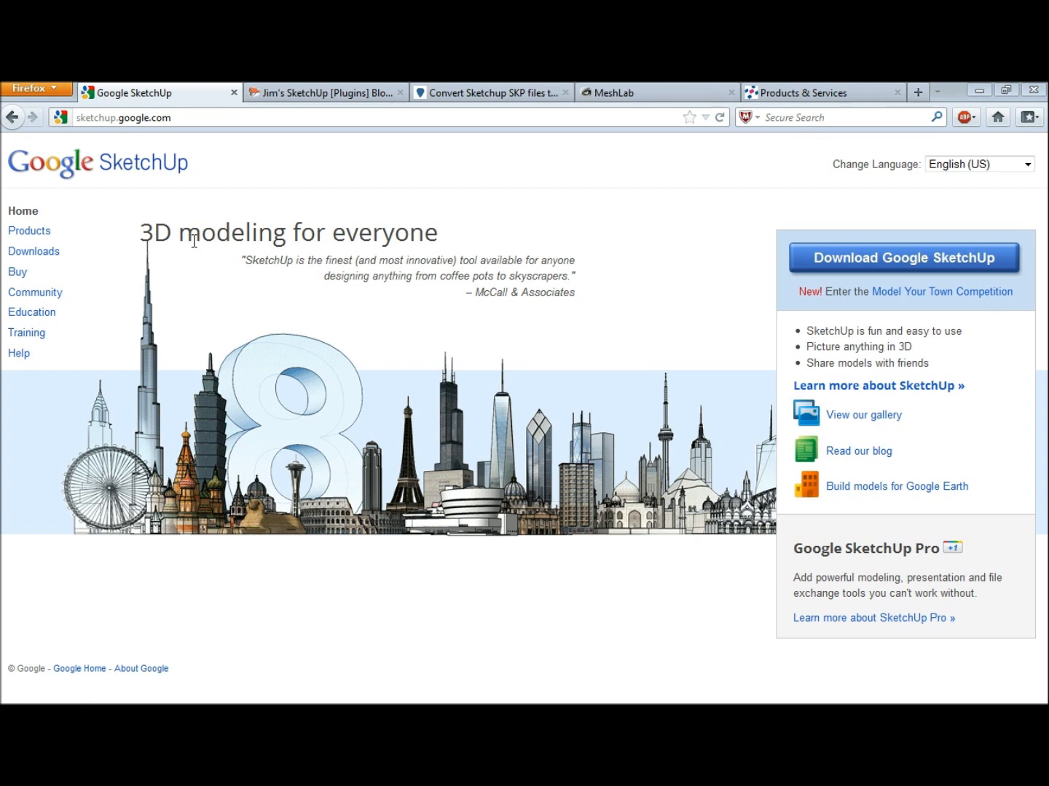
mouse_move(203, 264)
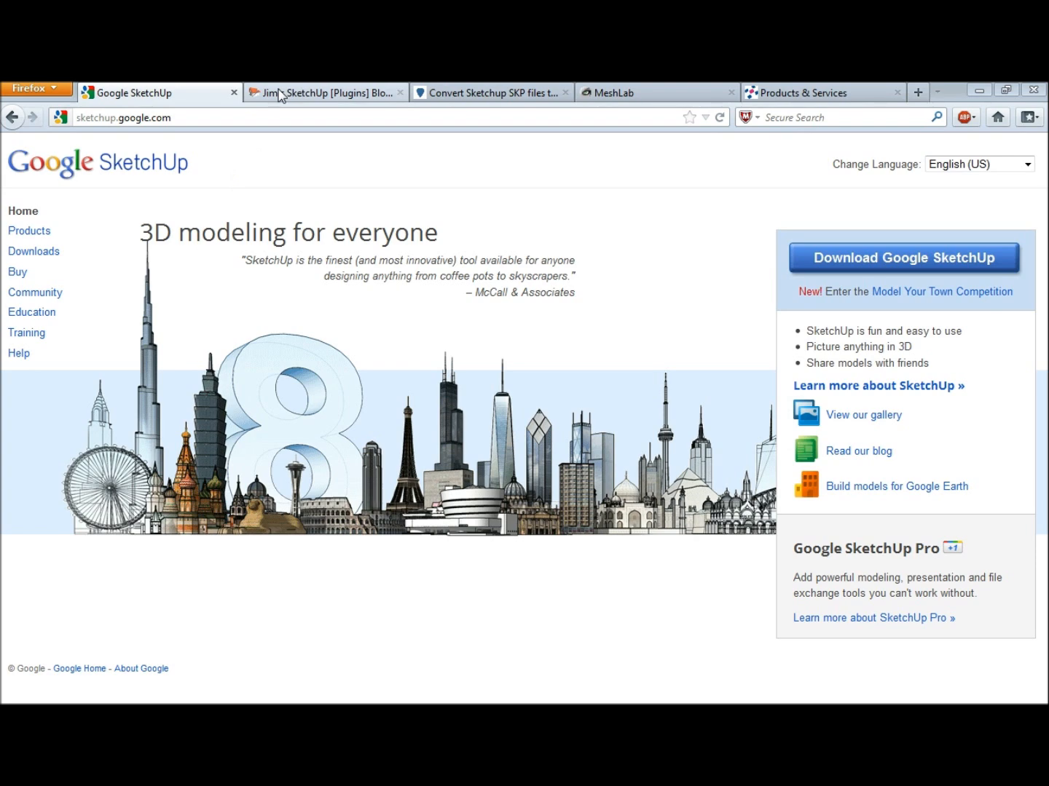
left_click(324, 92)
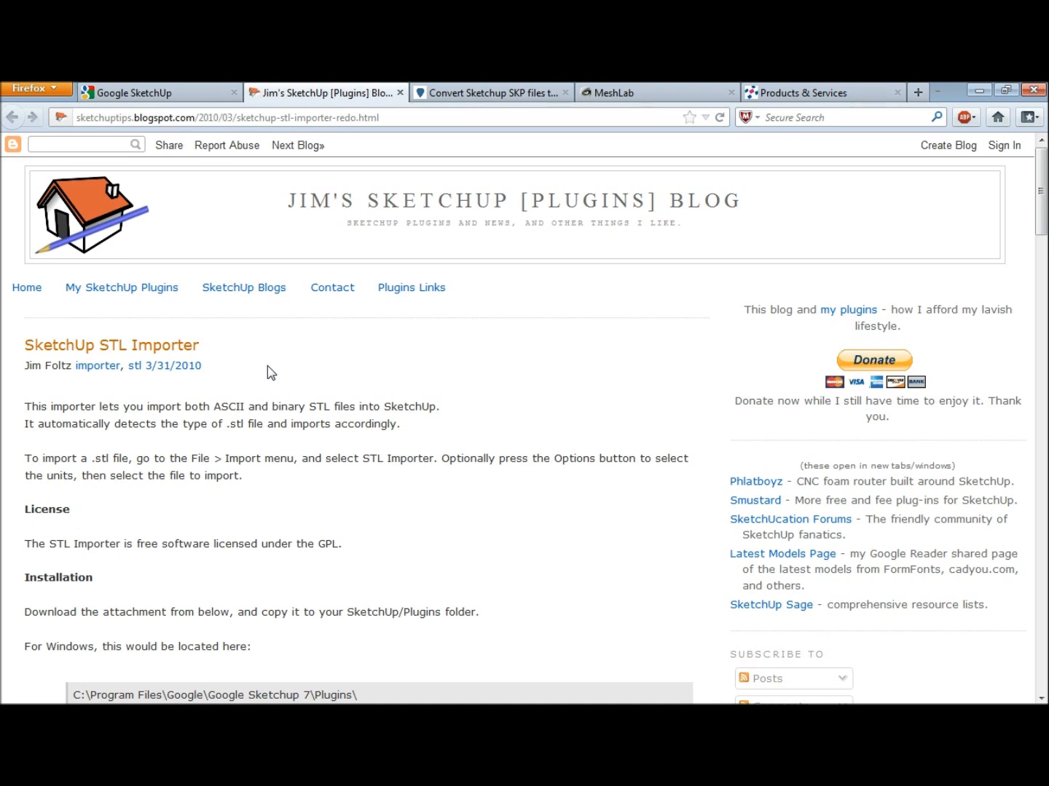
mouse_move(283, 375)
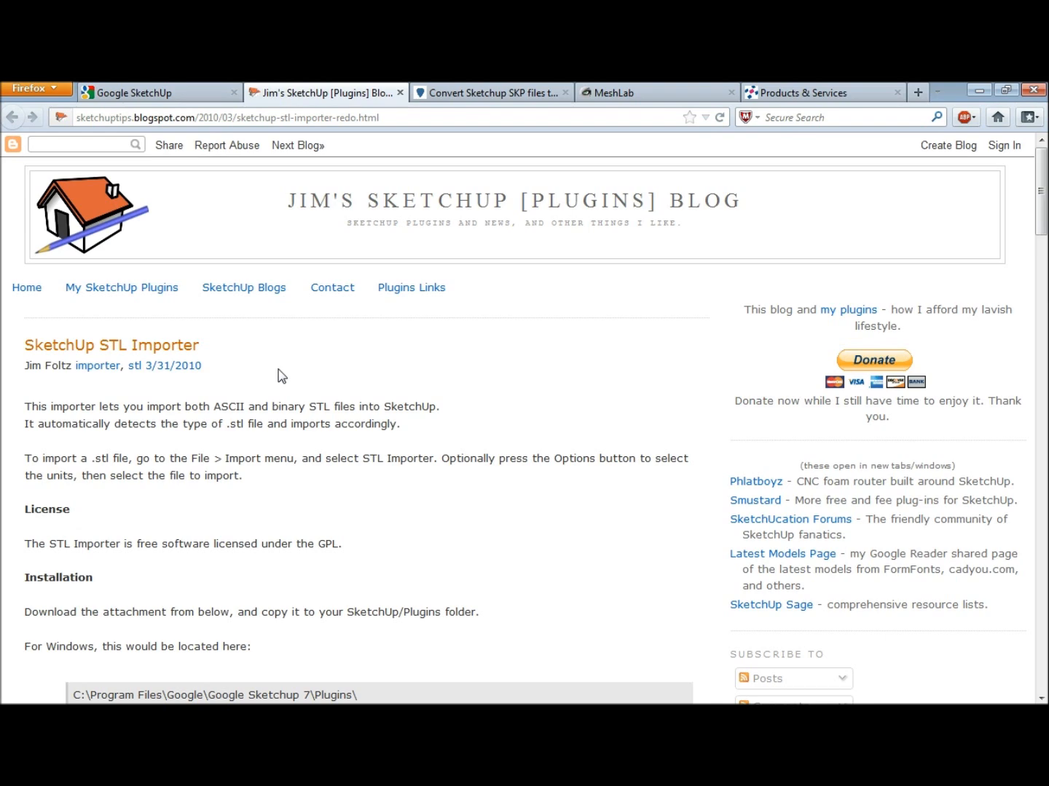
Switch to the guitar-list page about converting SketchUp SKP files to DXF or STL.
left_click(487, 92)
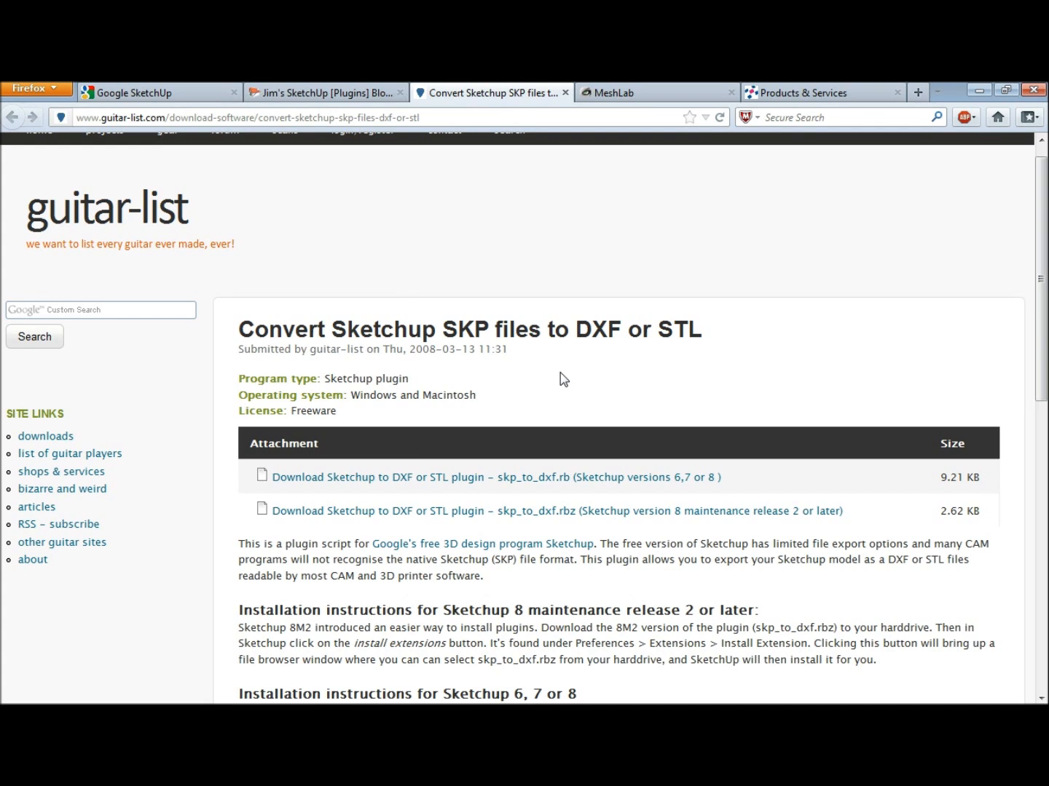
mouse_move(381, 216)
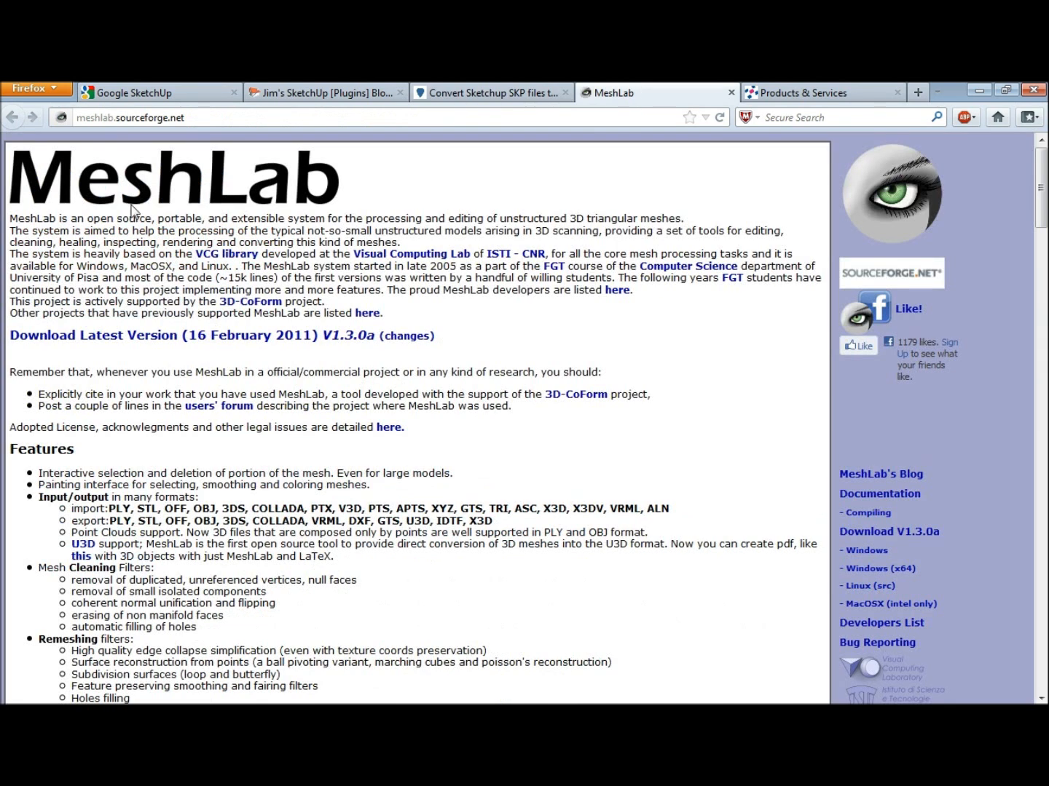
mouse_move(112, 219)
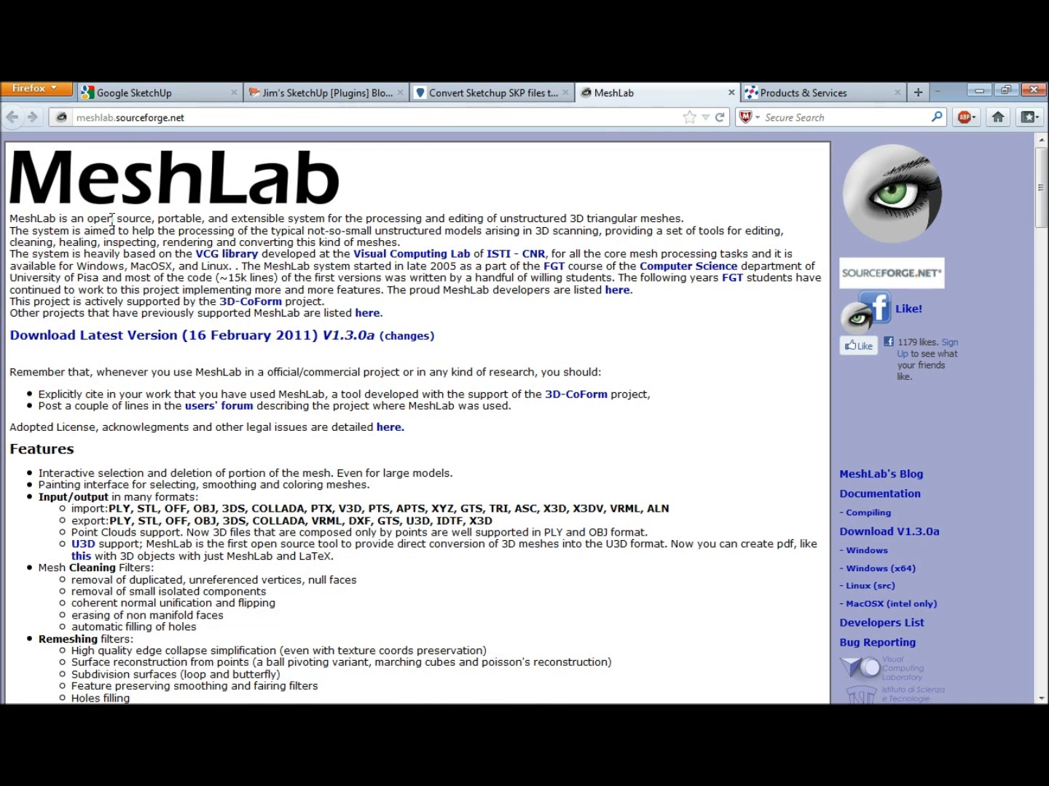
mouse_move(122, 362)
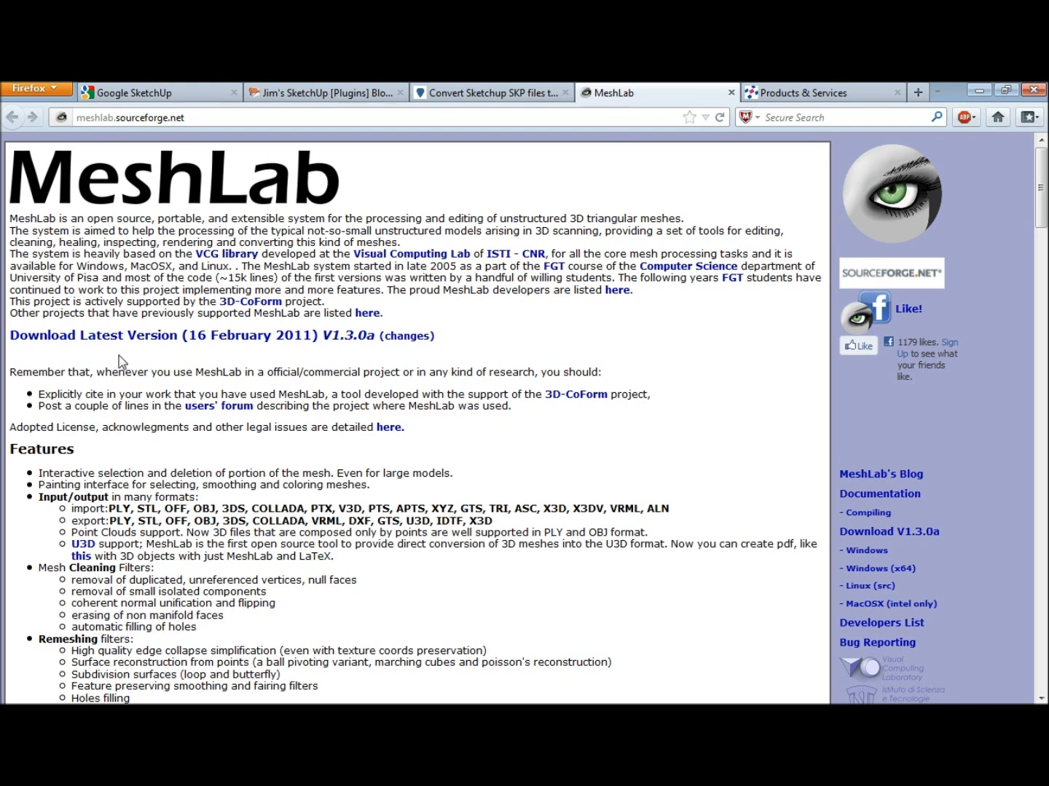
mouse_move(143, 484)
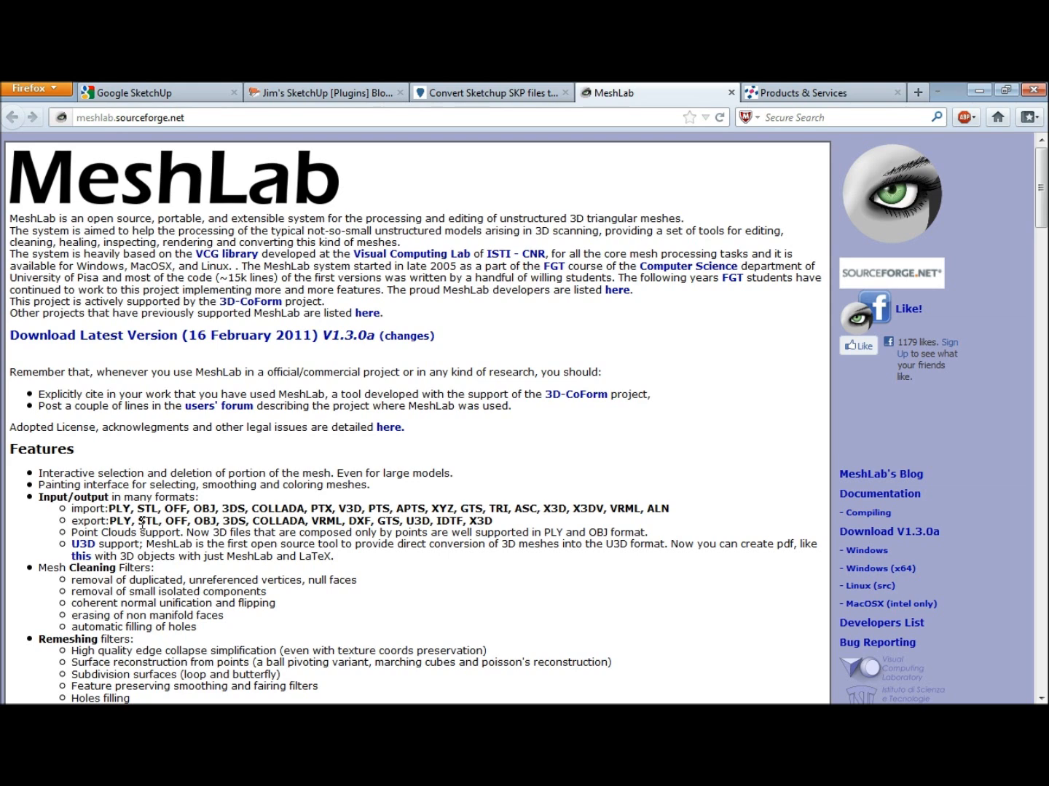
mouse_move(146, 522)
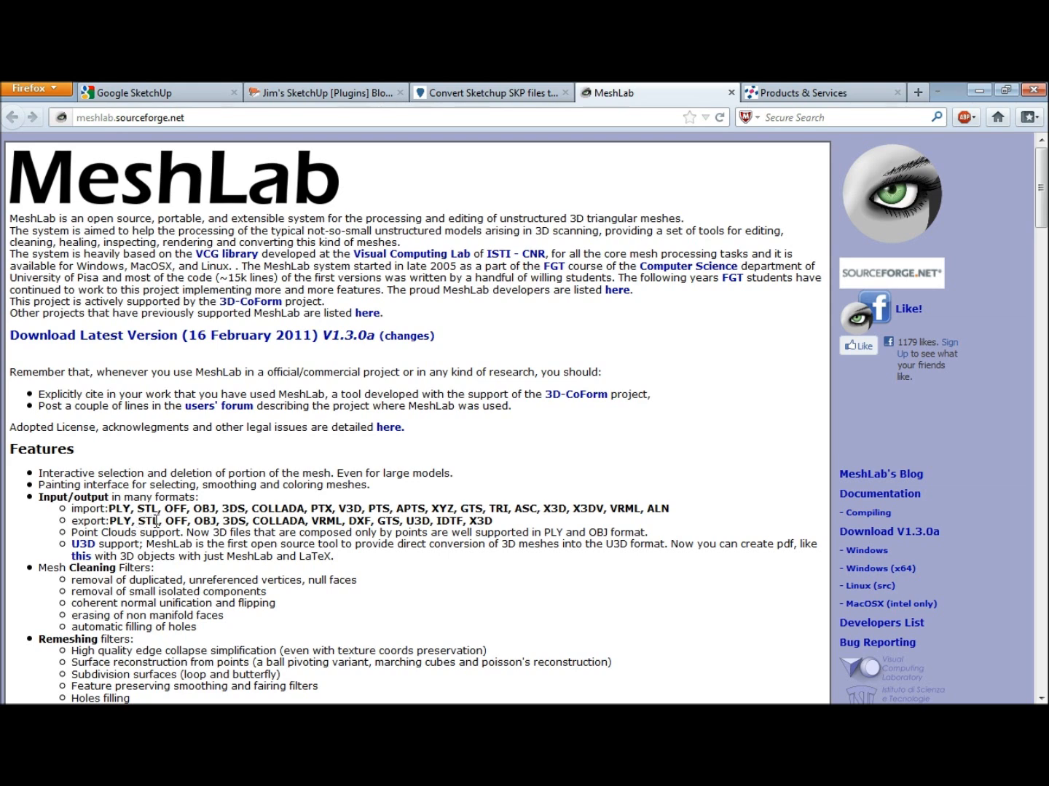
Switch Firefox to netfabb's Products & Services page.
left_click(801, 93)
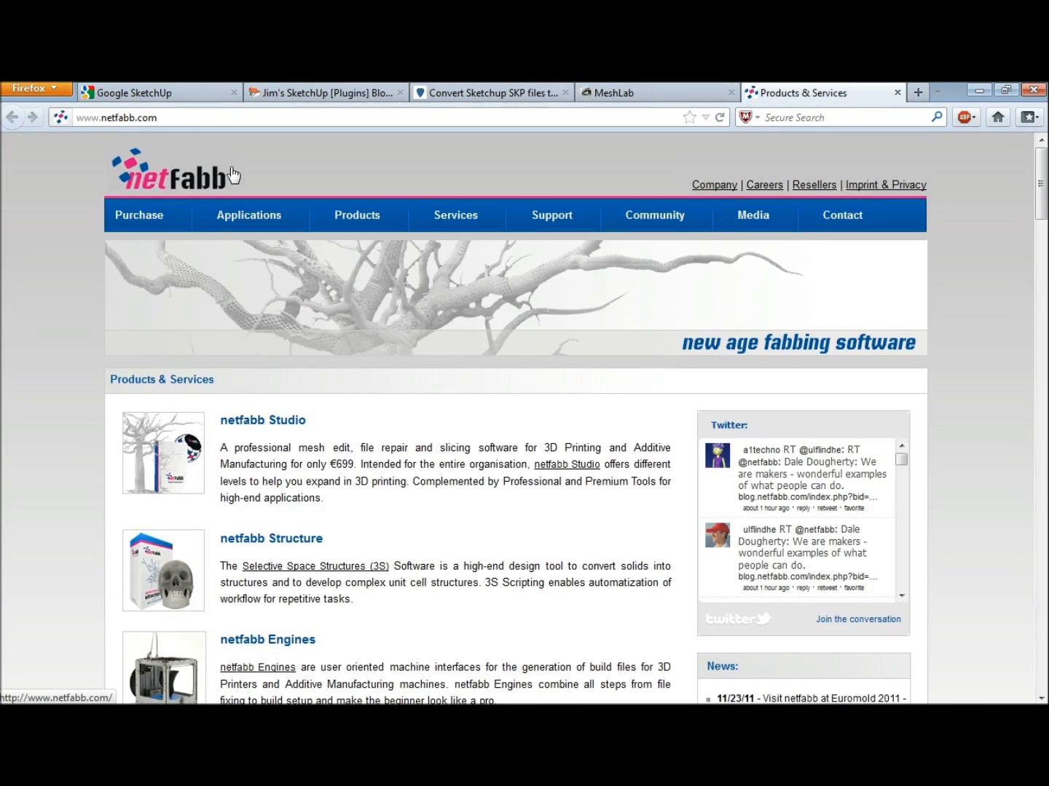
mouse_move(353, 469)
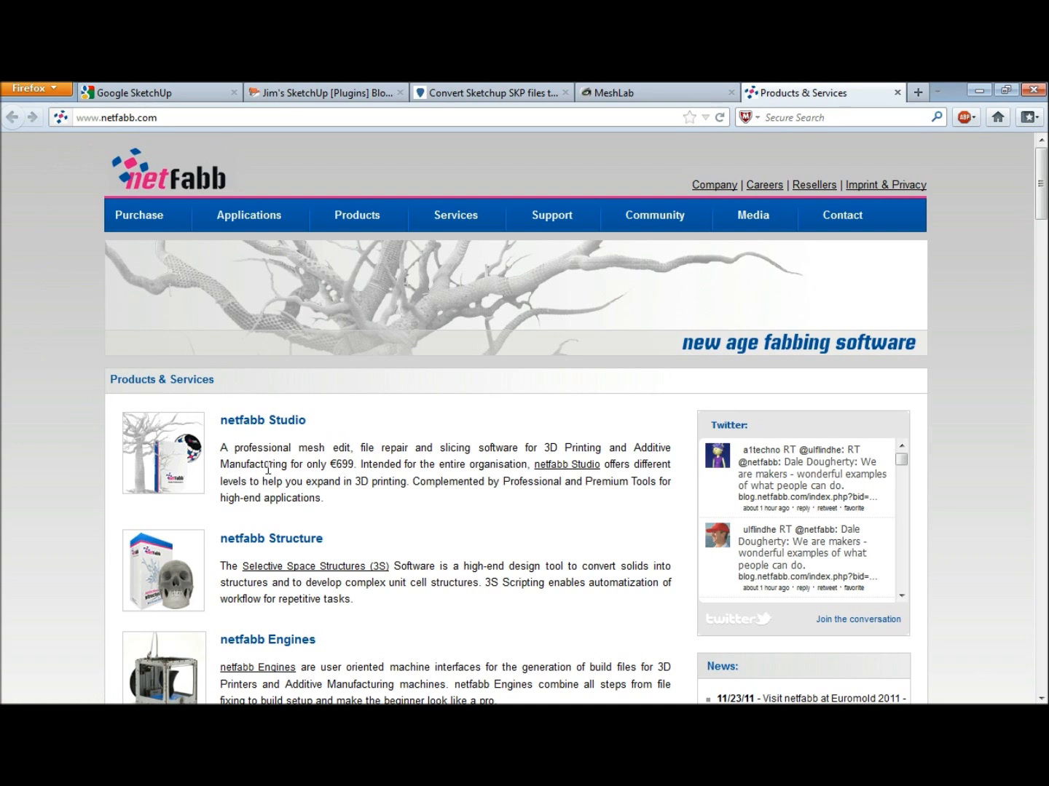
mouse_move(49, 434)
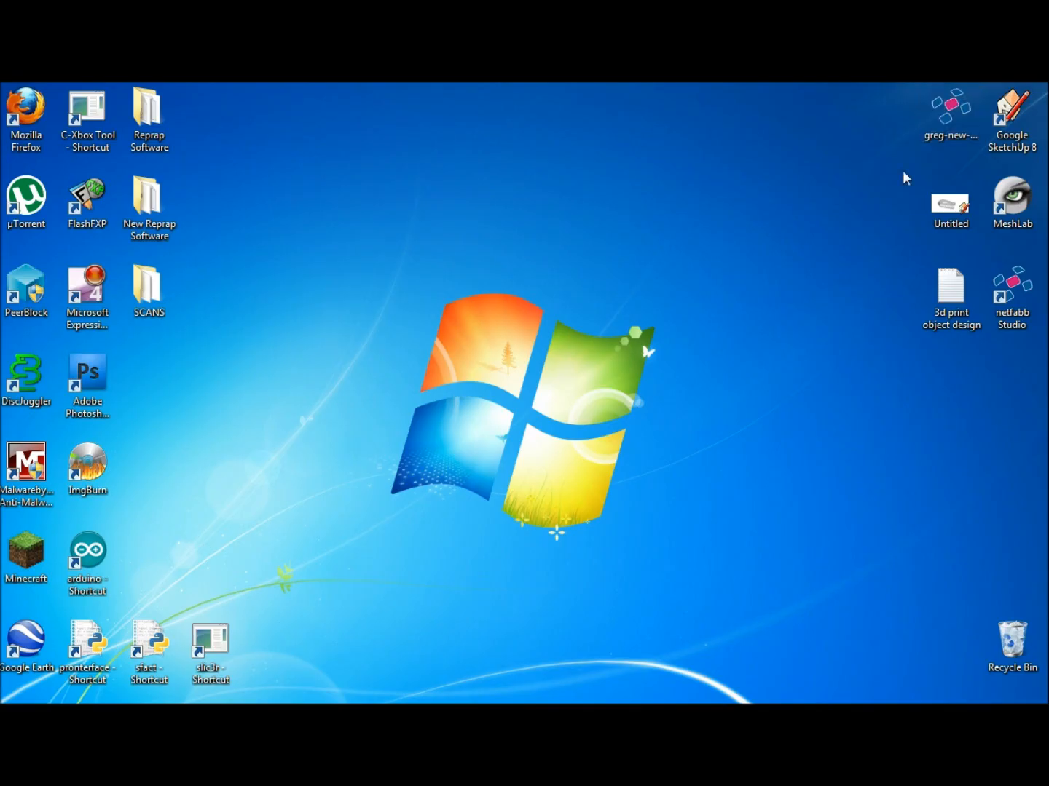
Open the Untitled model in SketchUp Pro 8 using the Product Design and Woodworking - Inches template.
left_click(950, 203)
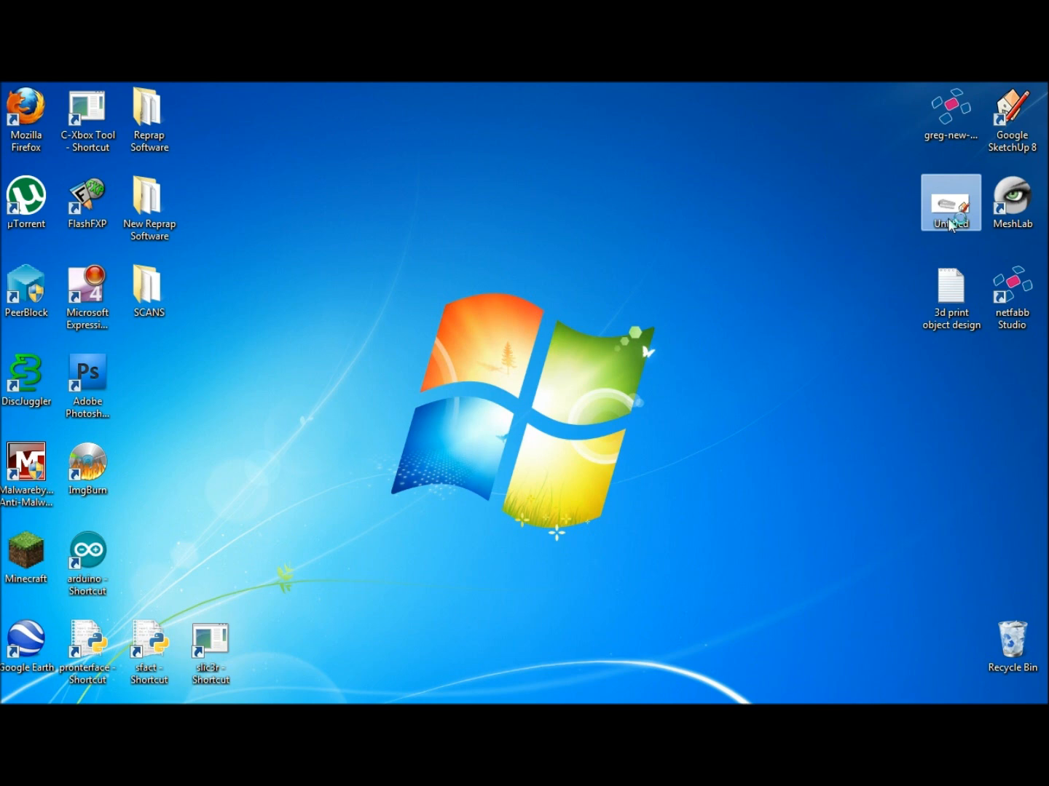
double_click(1011, 116)
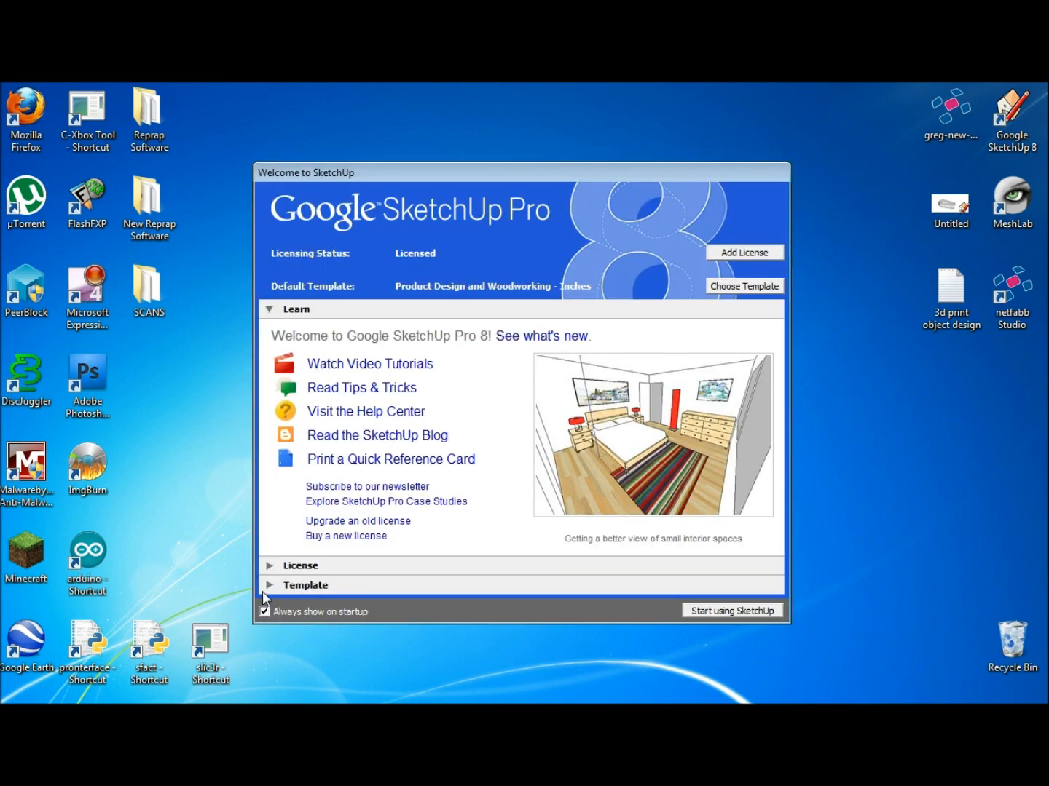
left_click(305, 584)
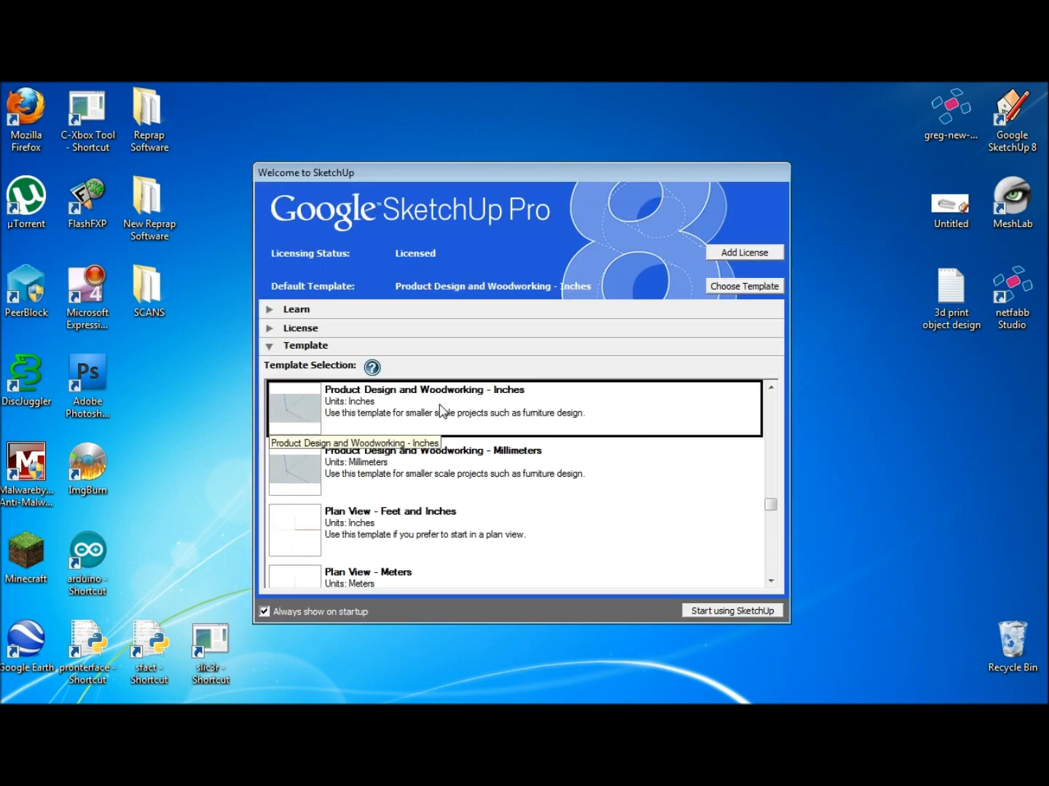
mouse_move(371, 404)
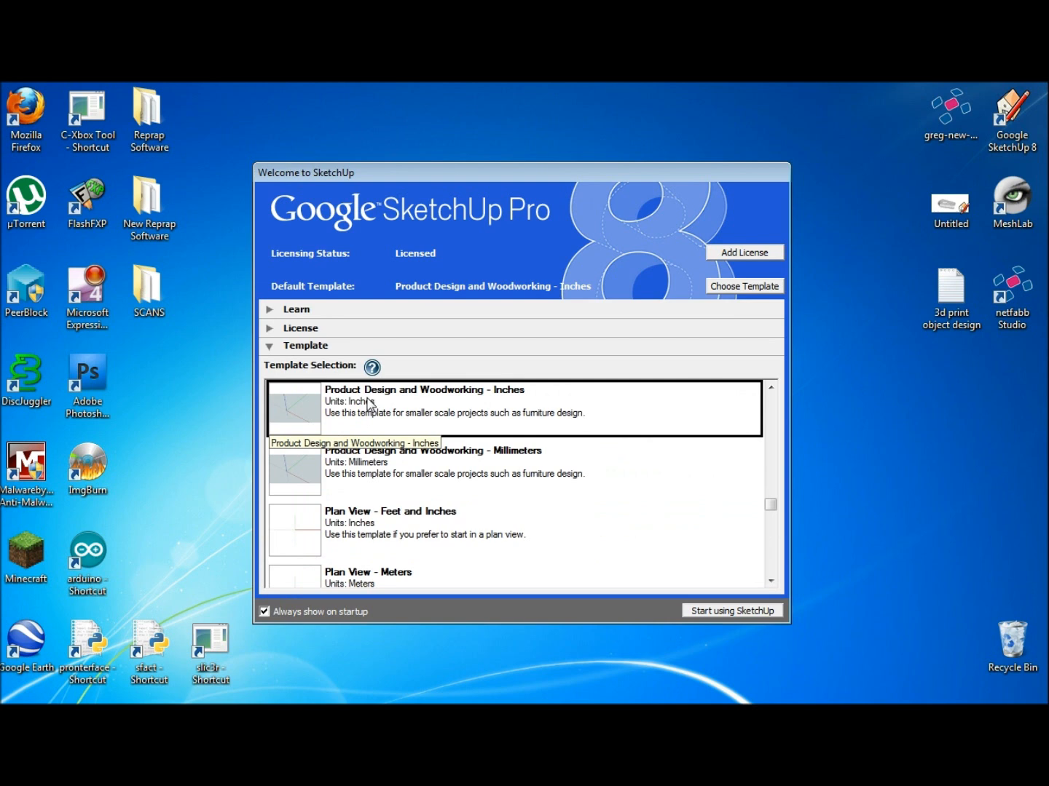
mouse_move(469, 402)
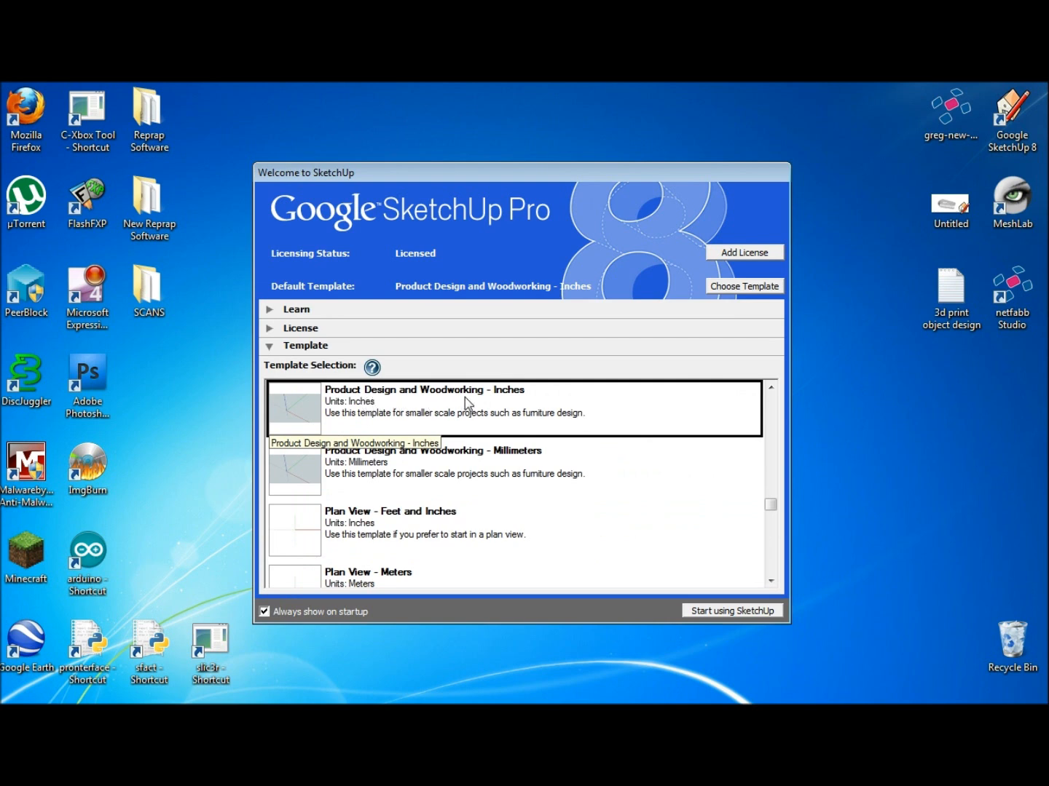
mouse_move(724, 614)
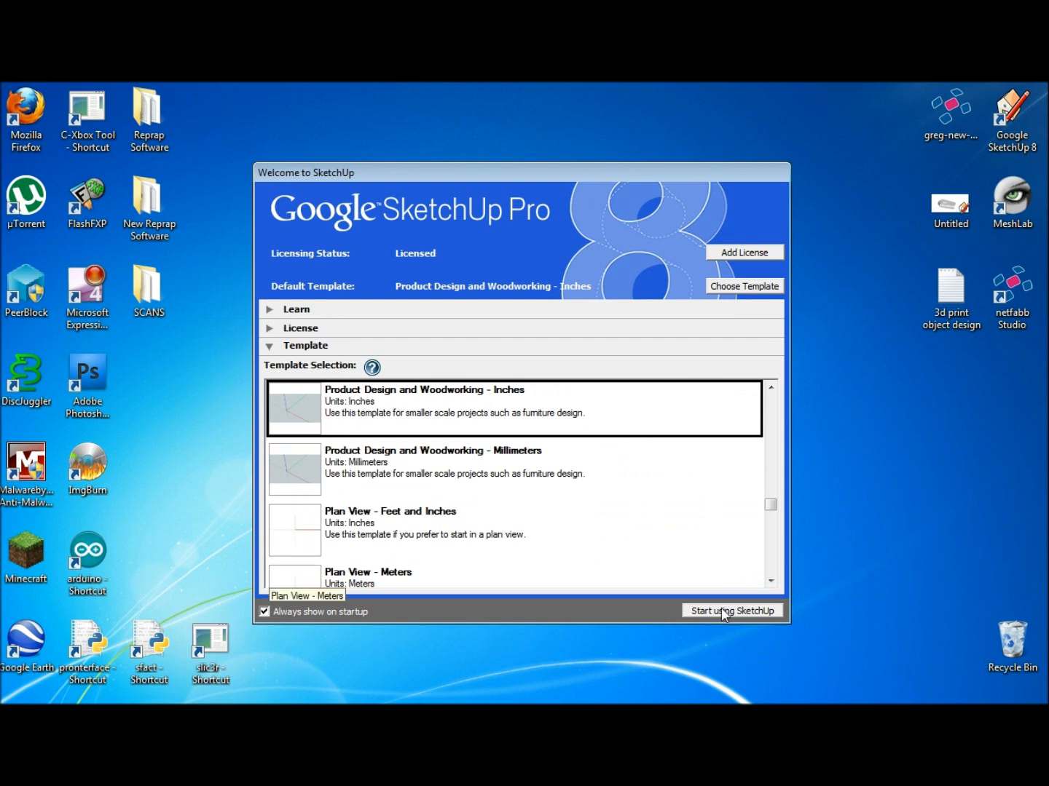
left_click(732, 610)
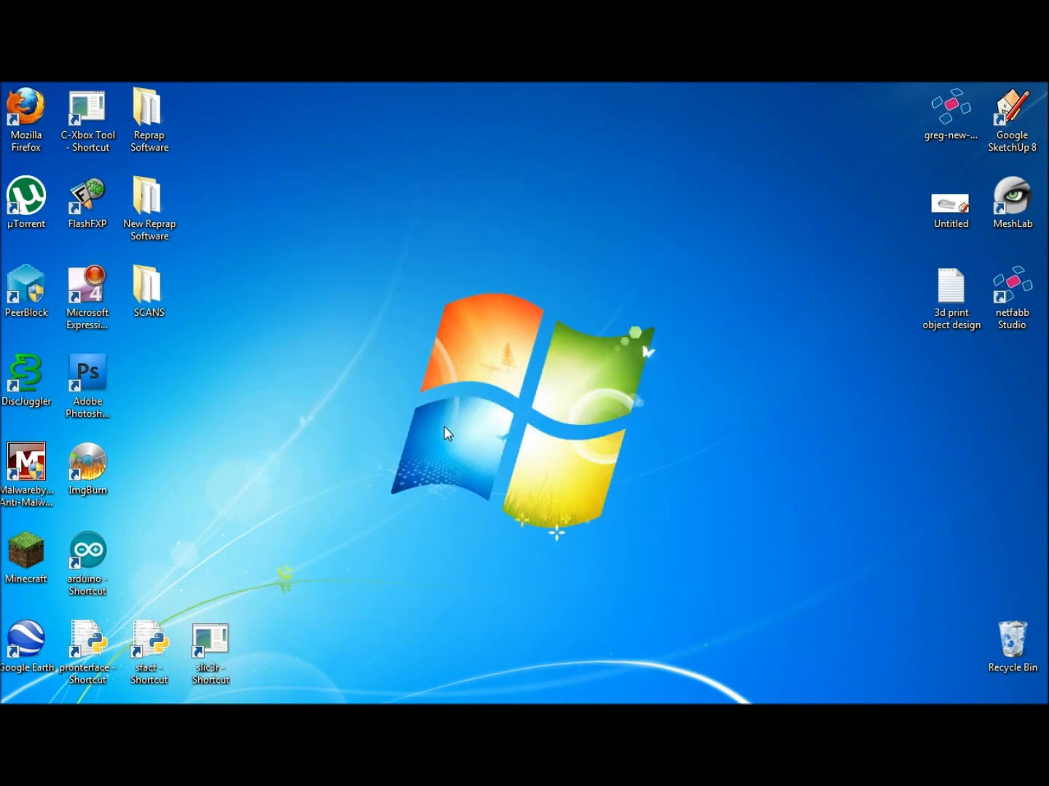
Load the Untitled curved clip model in SketchUp's main window.
double_click(1011, 117)
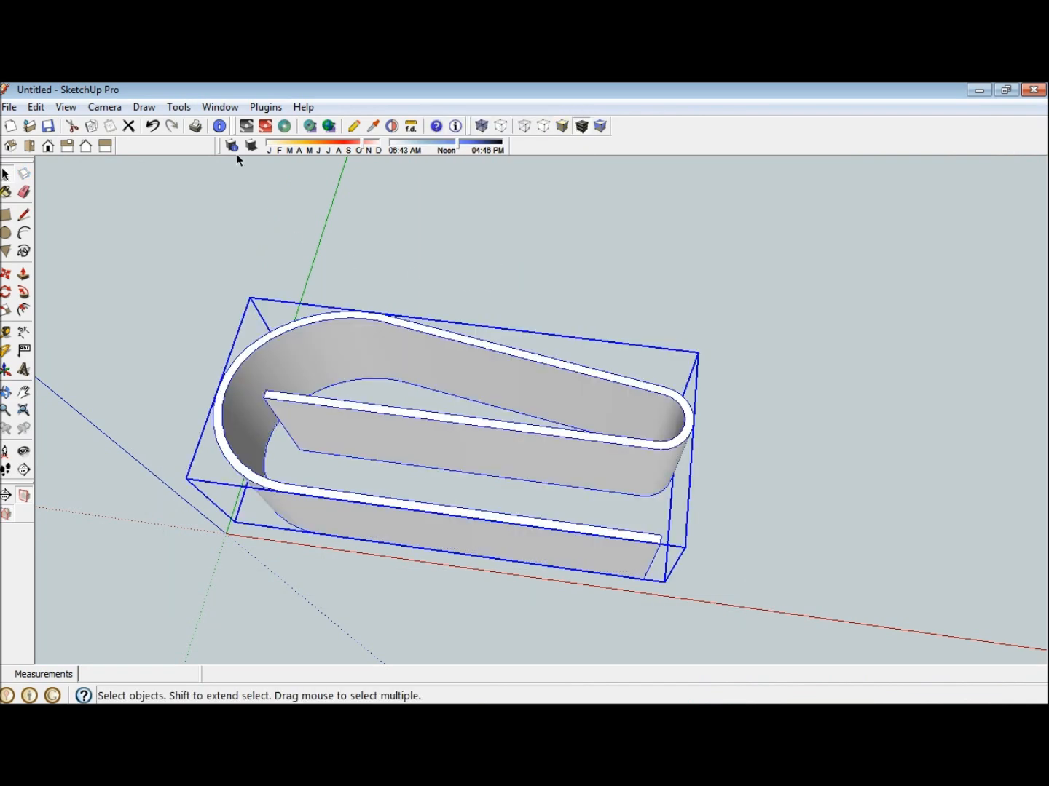
left_click(178, 107)
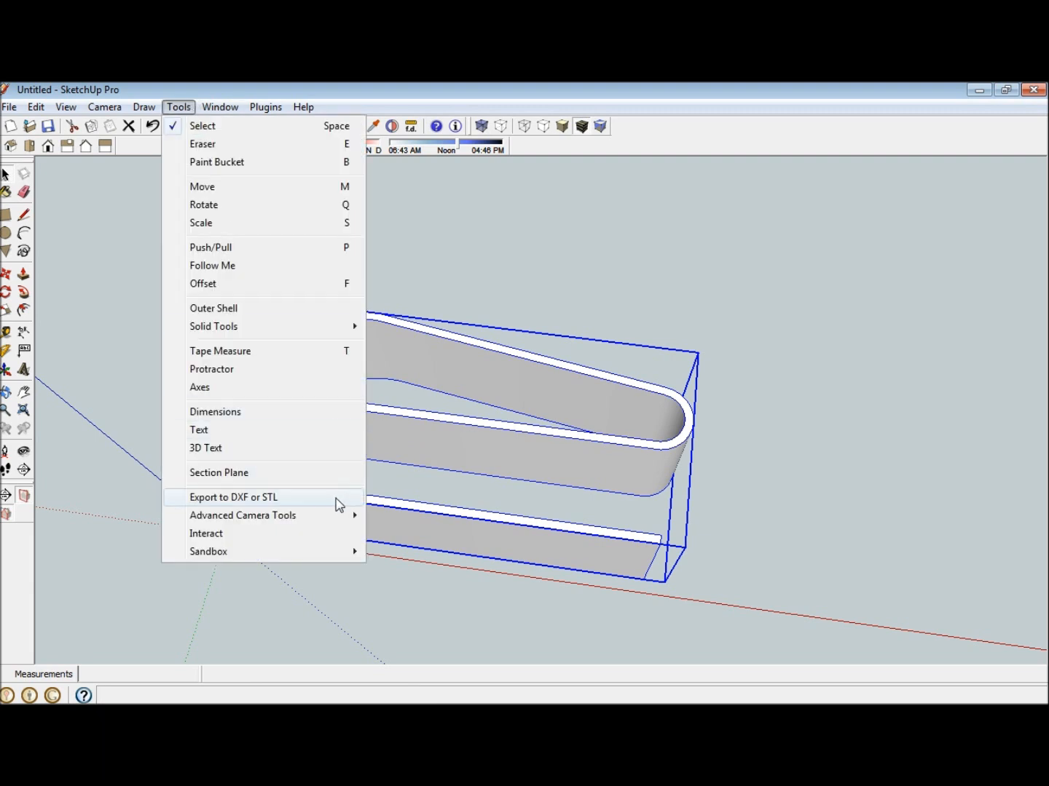
Export the clip model with Export to DXF or STL as an STL file on the Desktop.
left_click(233, 496)
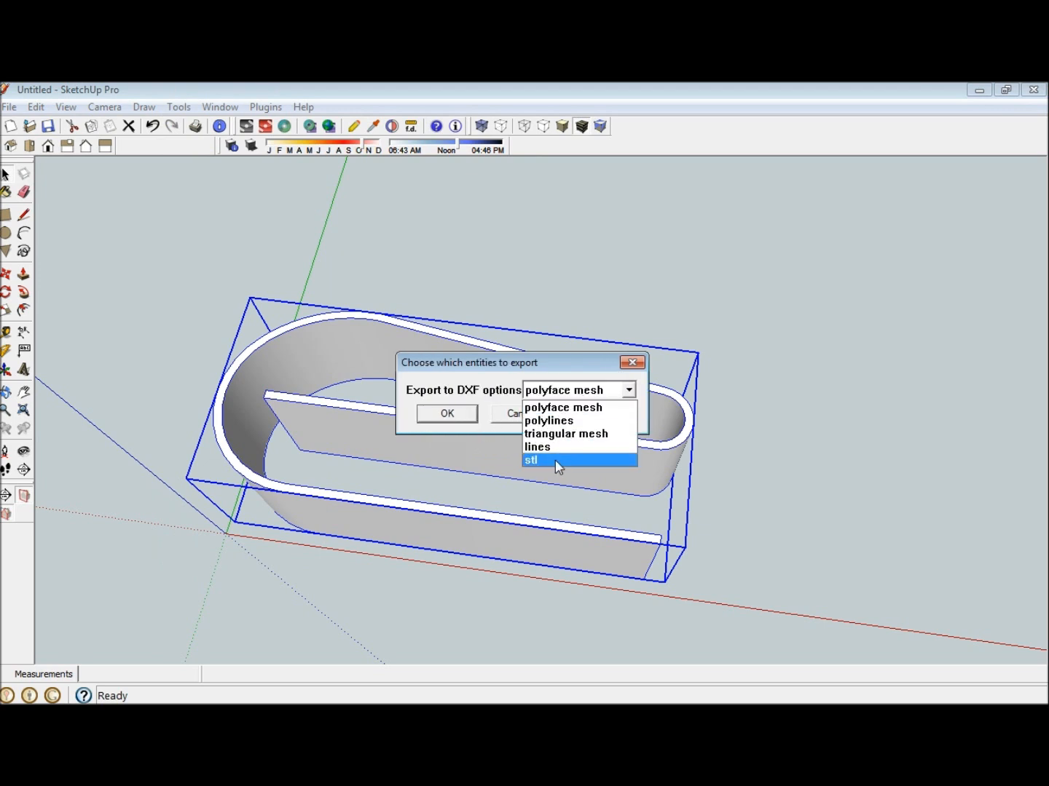
left_click(531, 460)
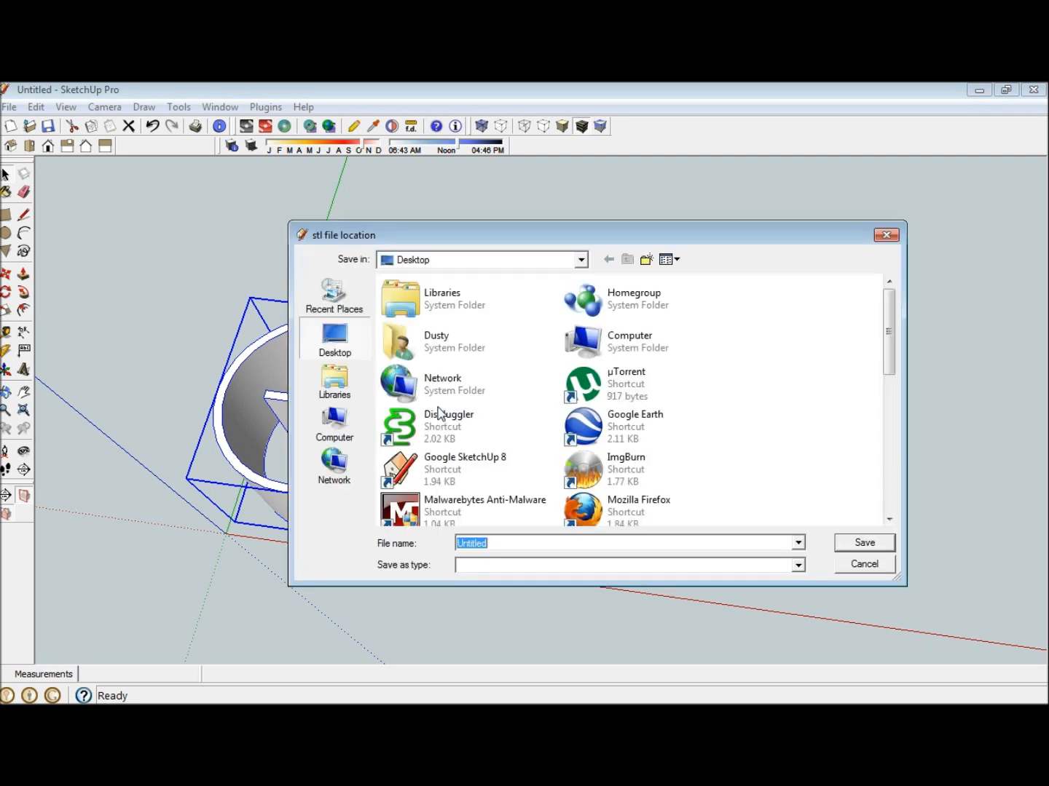
left_click(863, 543)
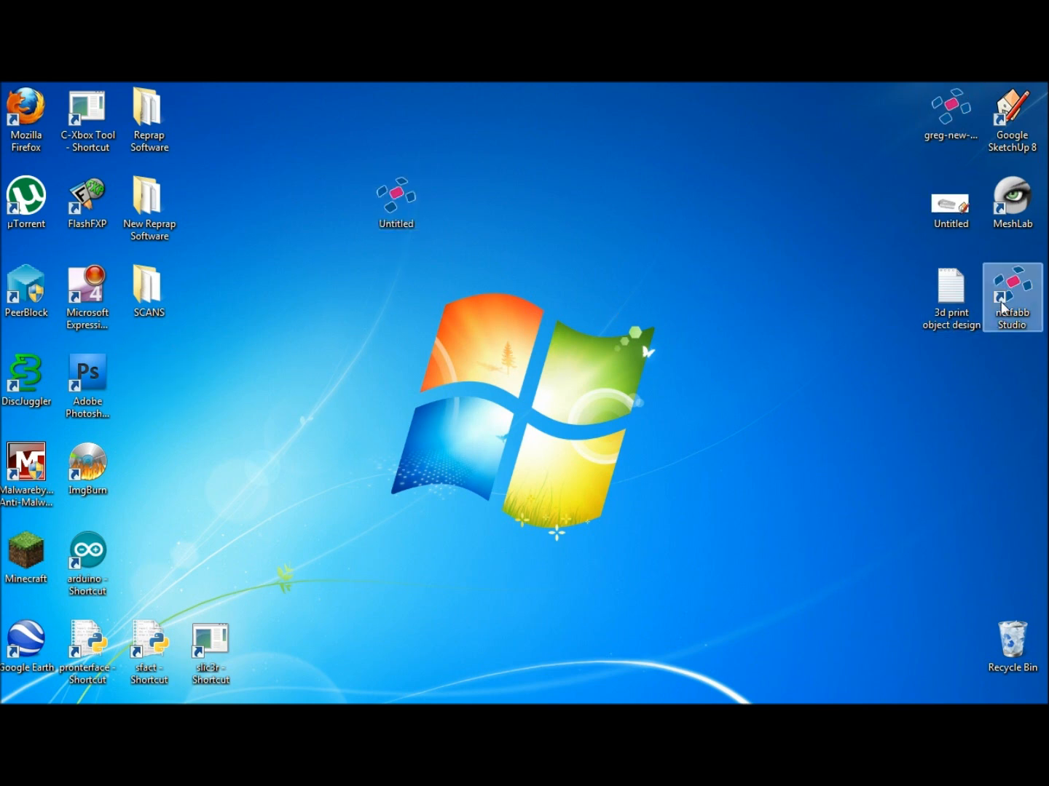
Open the exported Untitled STL from the desktop in netfabb Studio Basic 4.8.
left_click(396, 202)
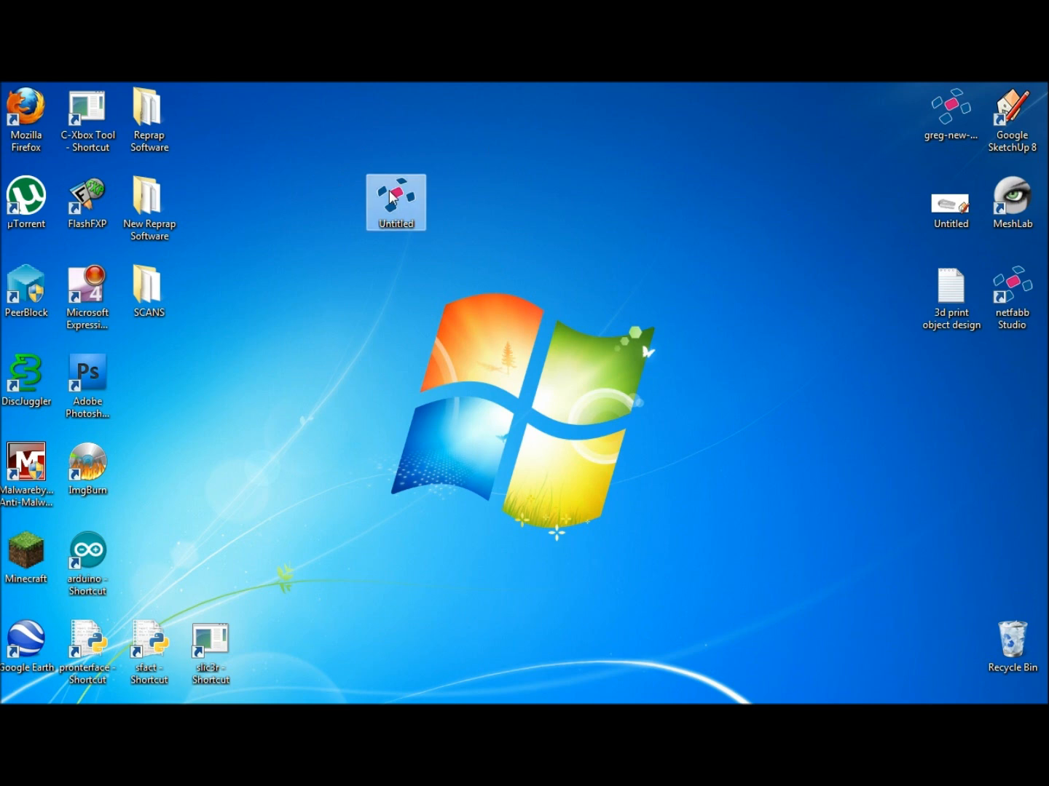
mouse_move(402, 198)
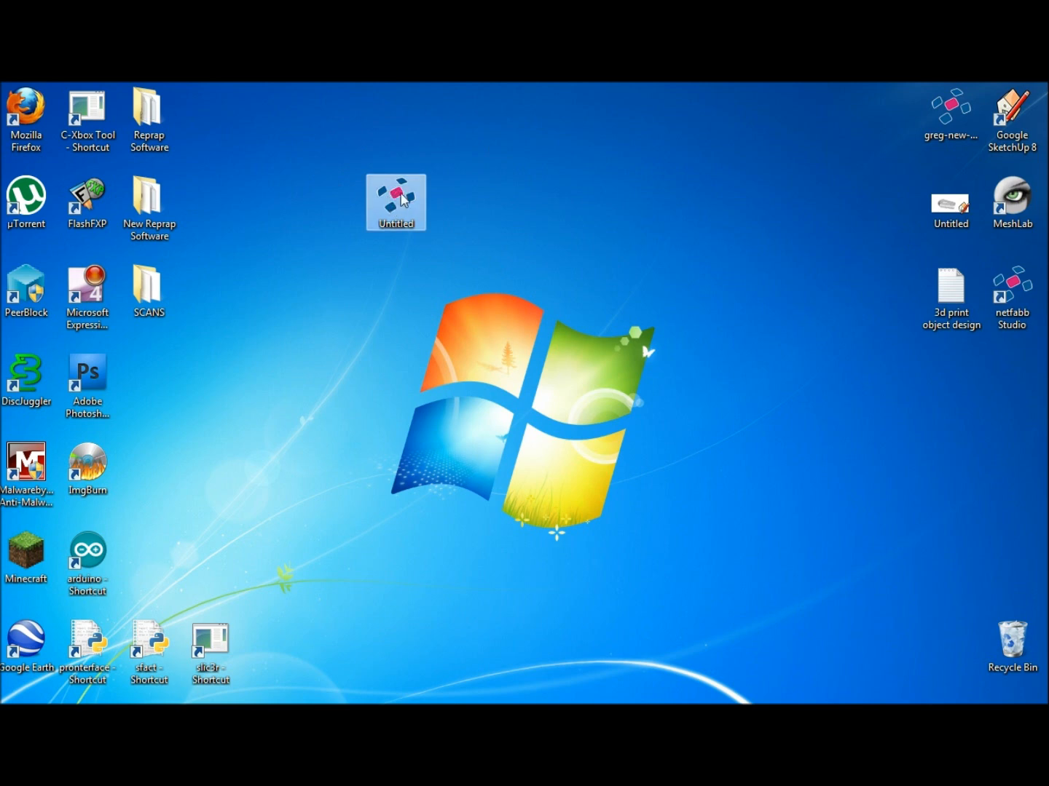
double_click(395, 202)
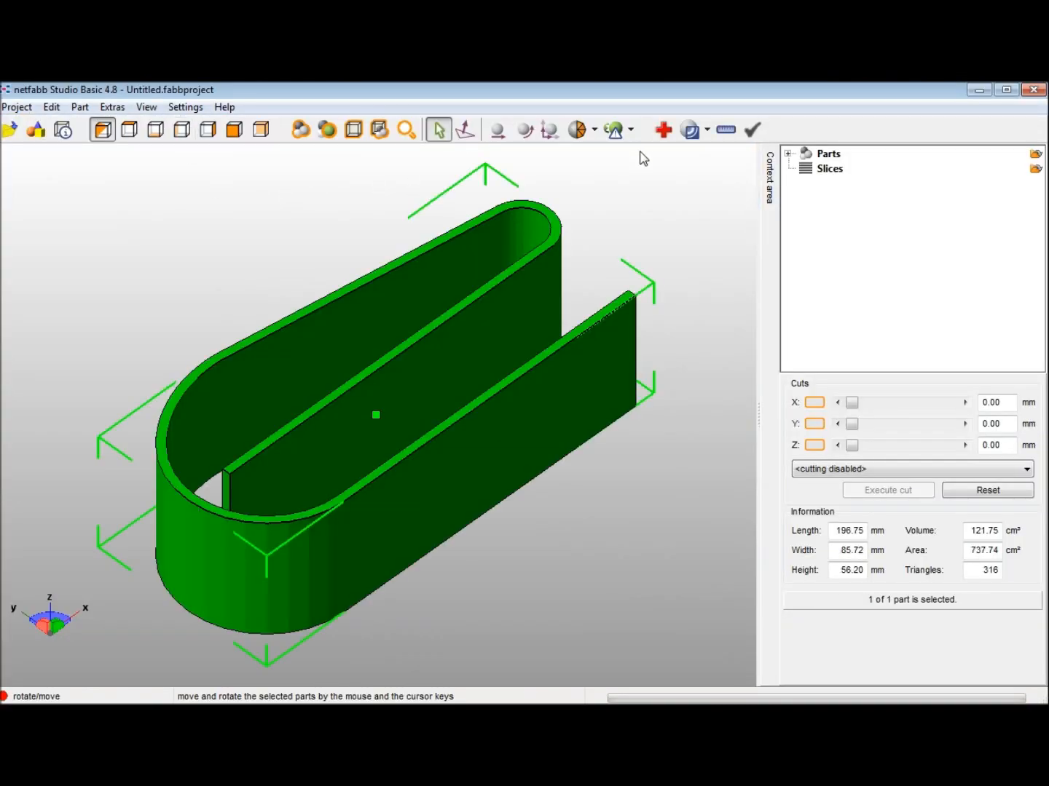
mouse_move(662, 129)
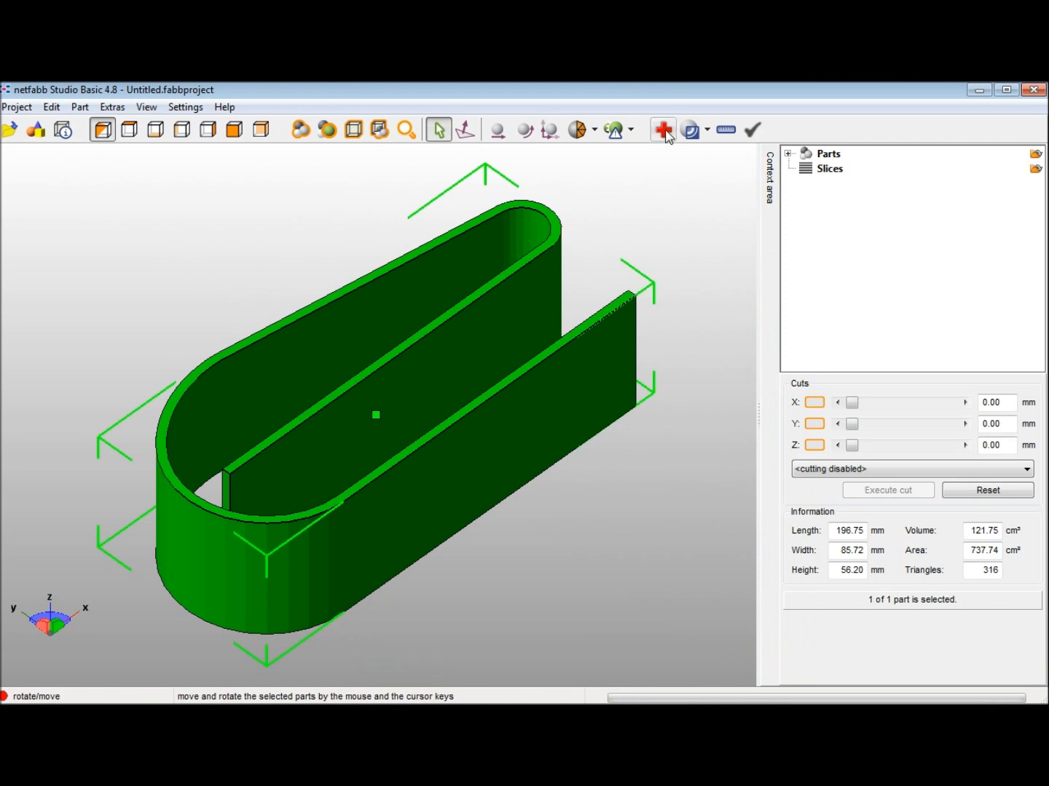
mouse_move(798, 697)
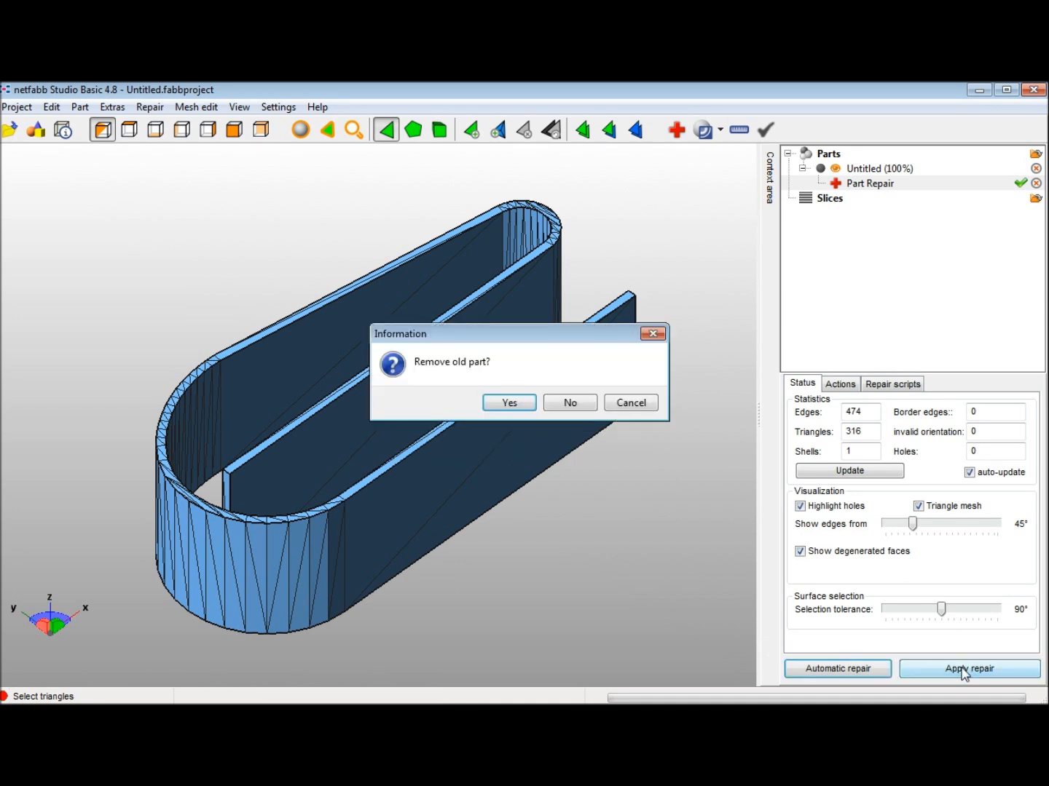
Repair the clip mesh, export it as Untitled (repaired).stl to the desktop, and close netfab.
left_click(508, 403)
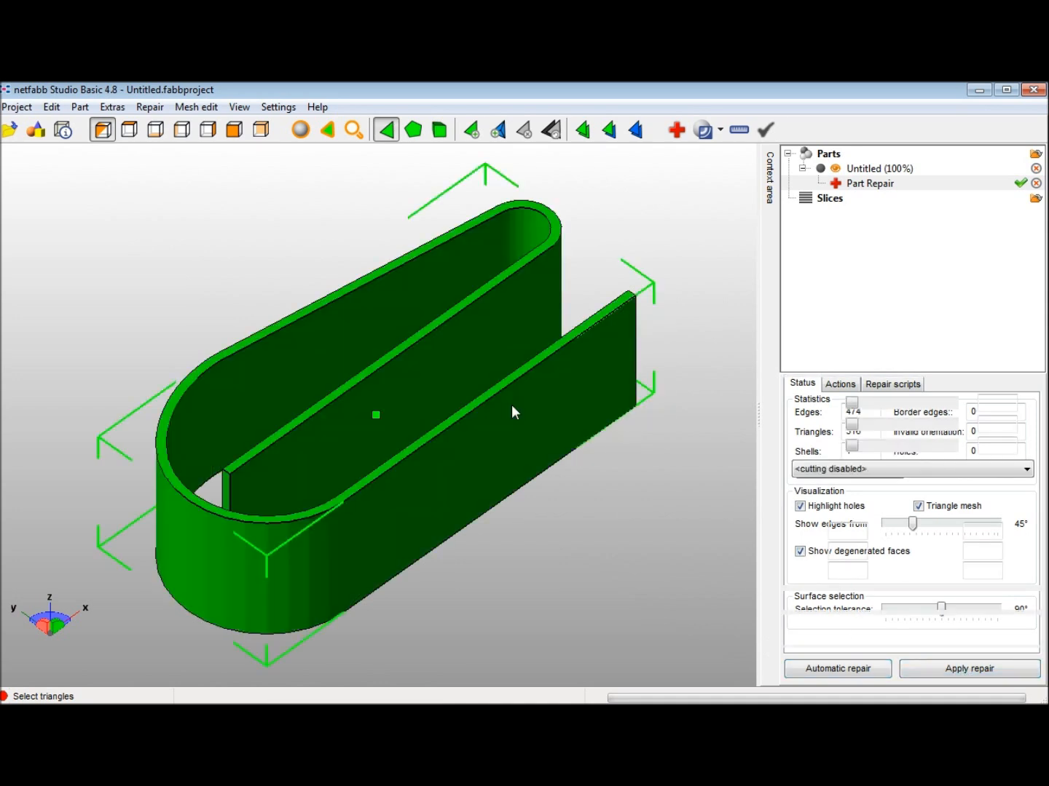
left_click(80, 106)
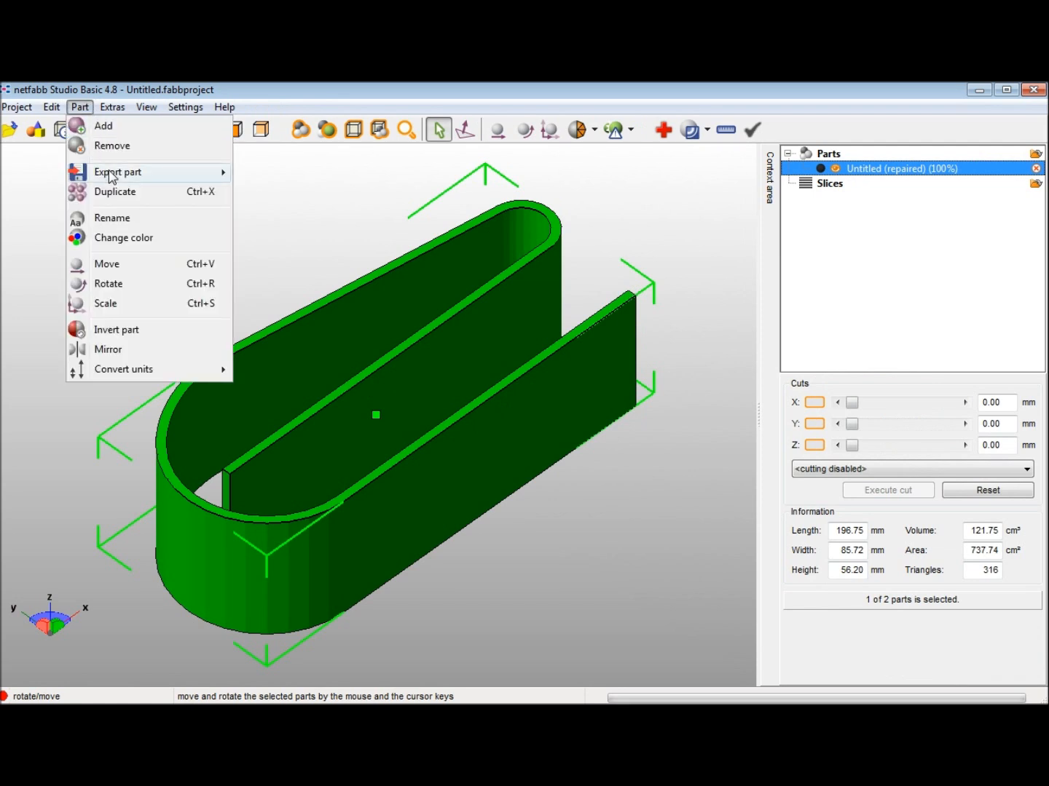
left_click(117, 172)
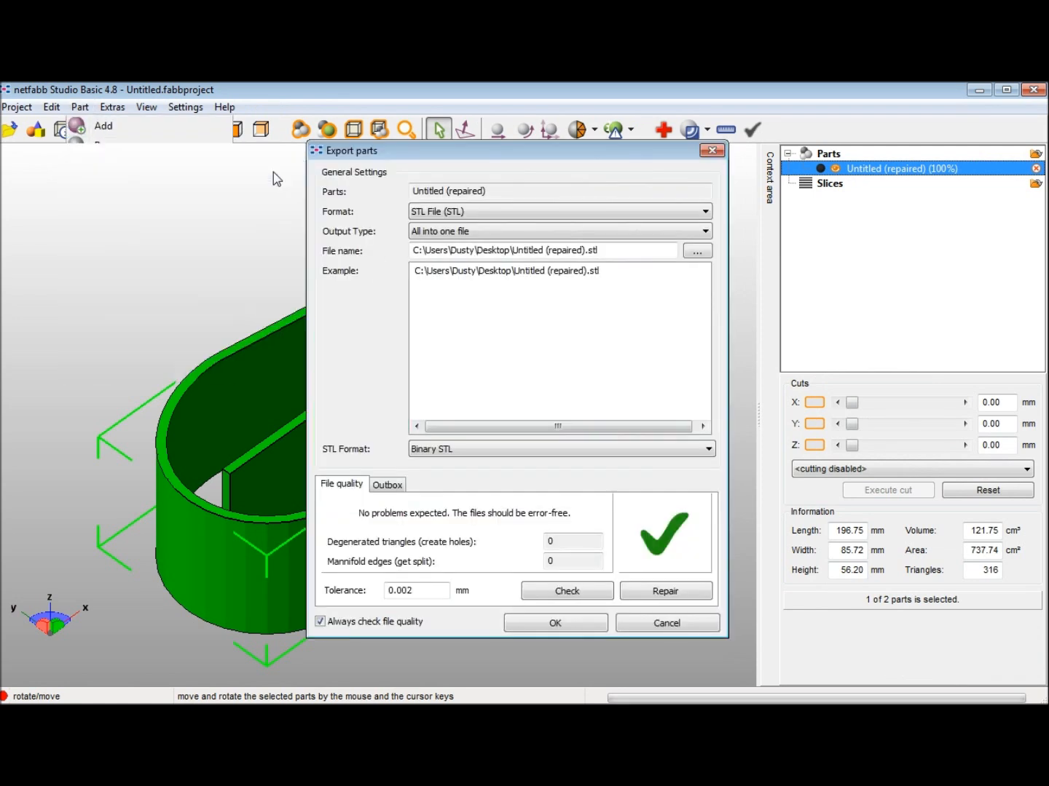
left_click(695, 250)
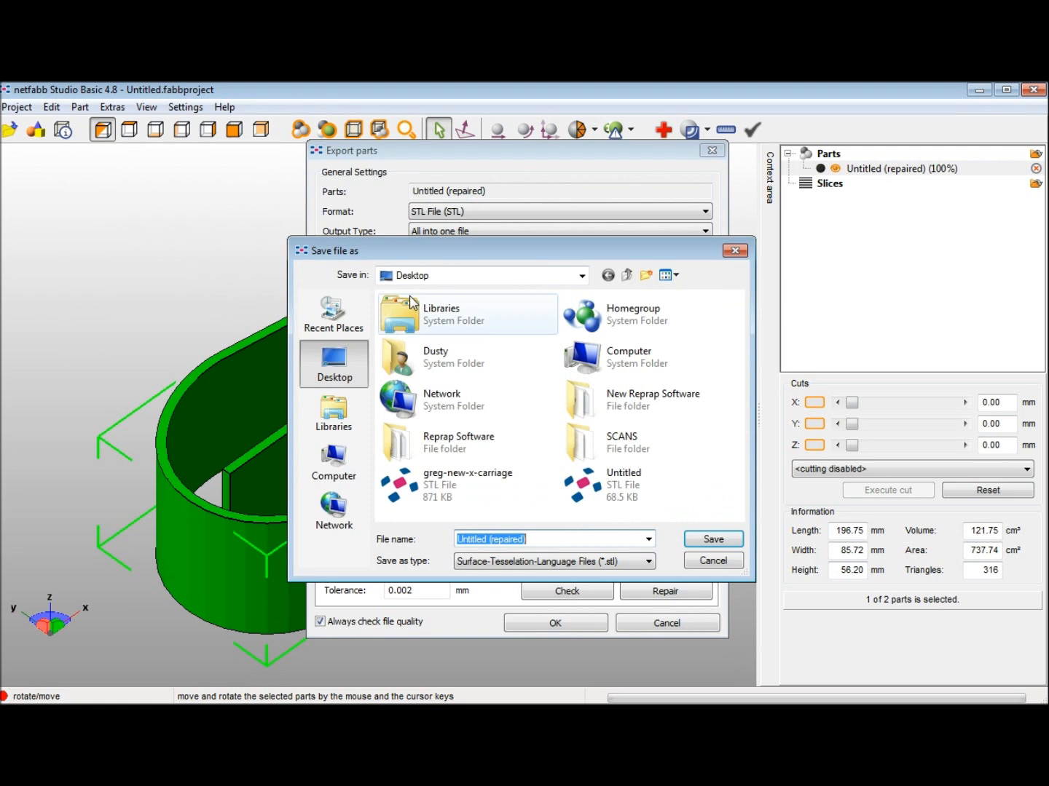
left_click(712, 538)
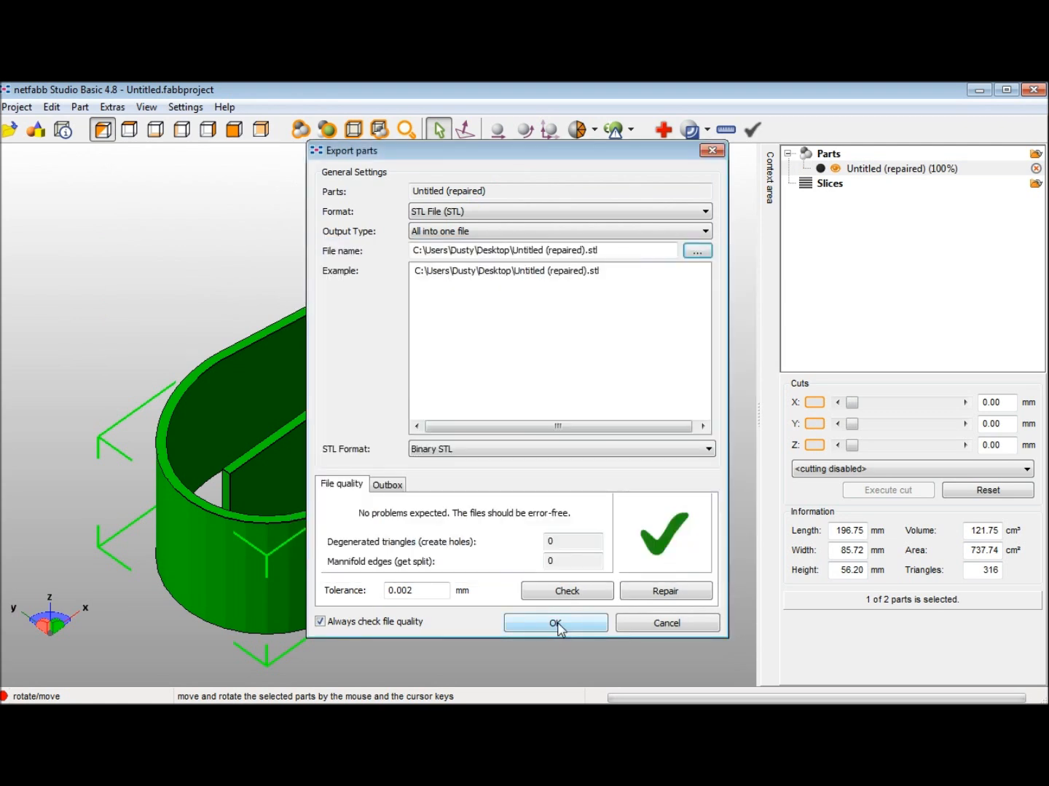
left_click(555, 623)
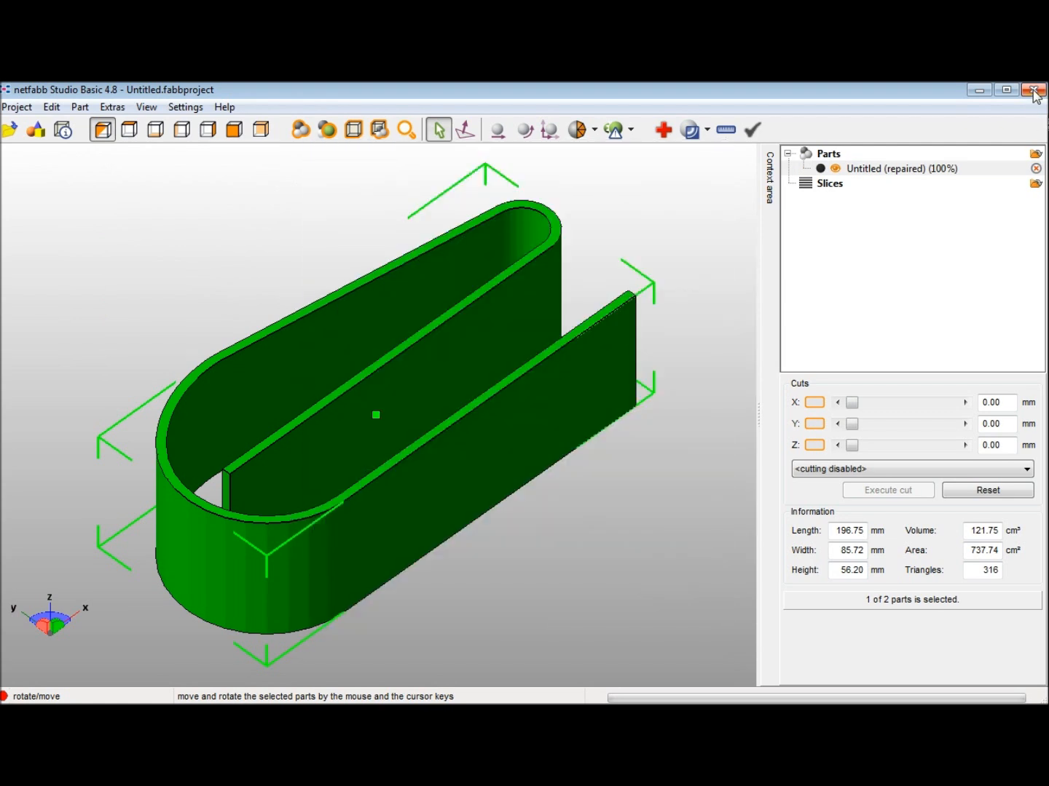
left_click(1035, 90)
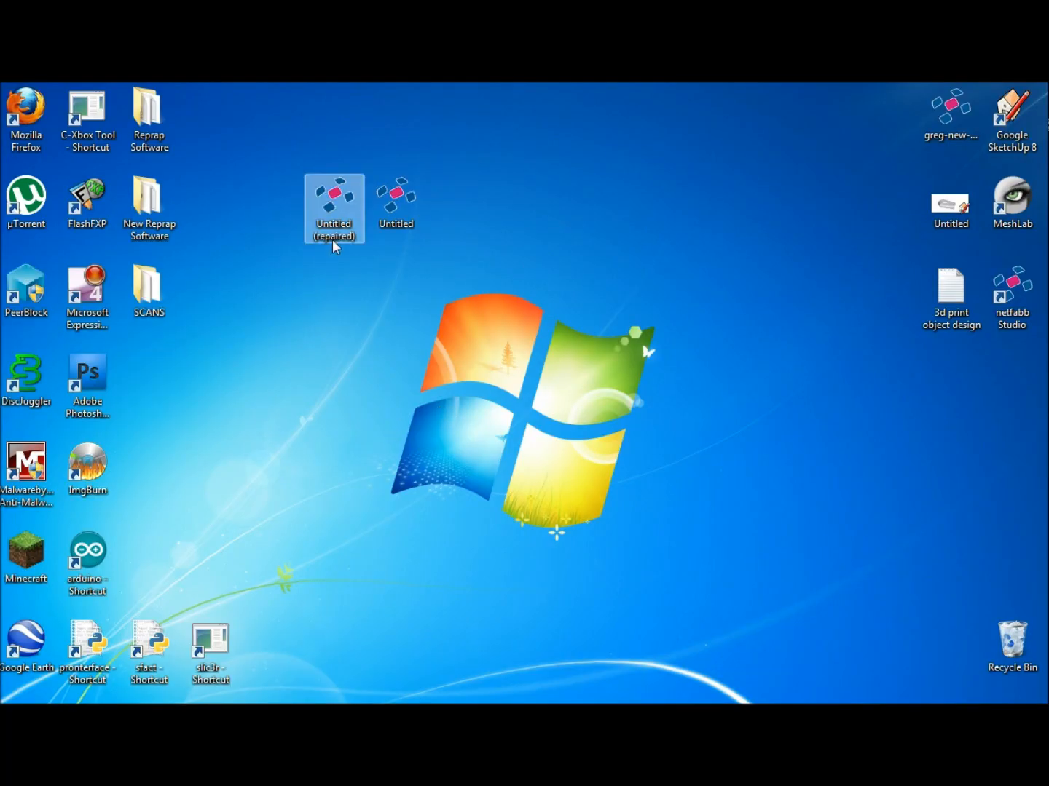
Launch Slic3r 0.6.0 from its desktop shortcut.
left_click(153, 561)
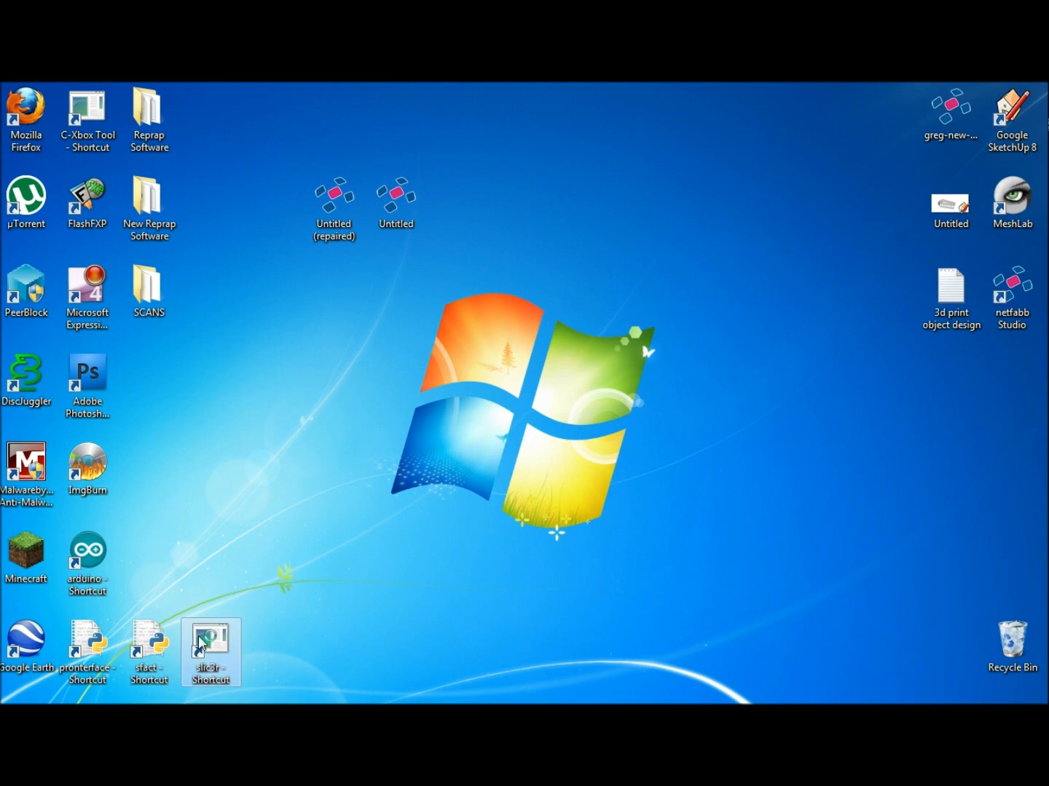
double_click(210, 652)
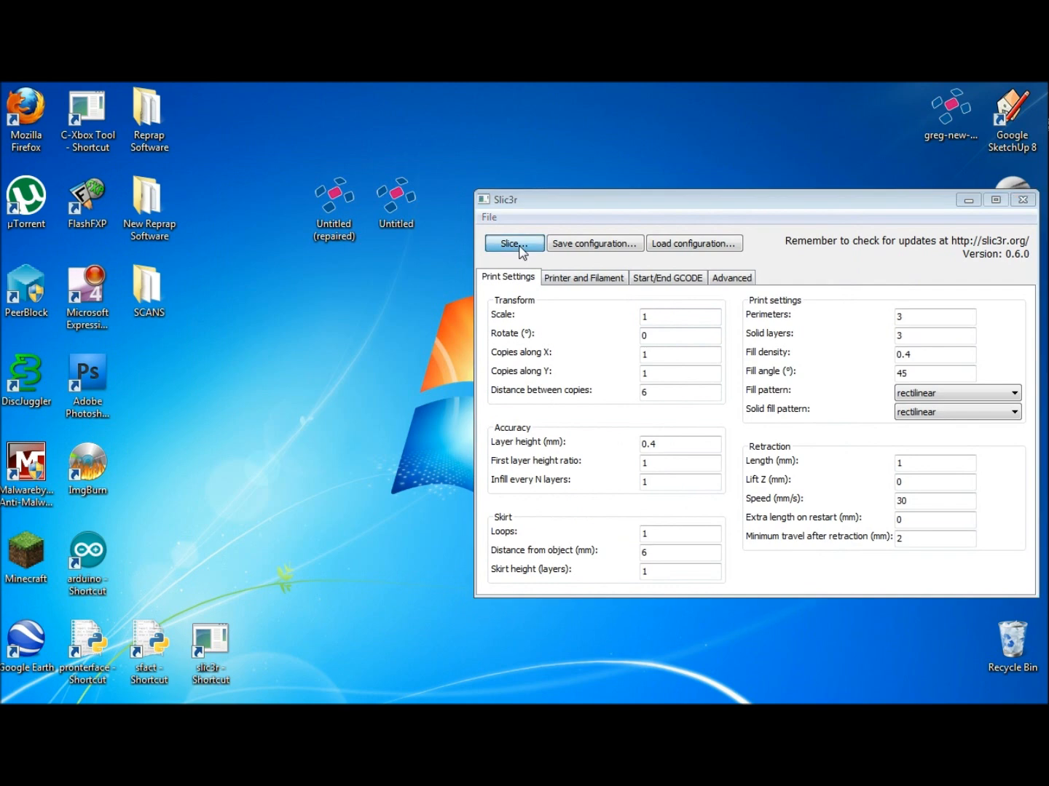
Slice 'Untitled (repaired).stl' at scale 0.6 into G-code and dismiss the Done message.
left_click(514, 242)
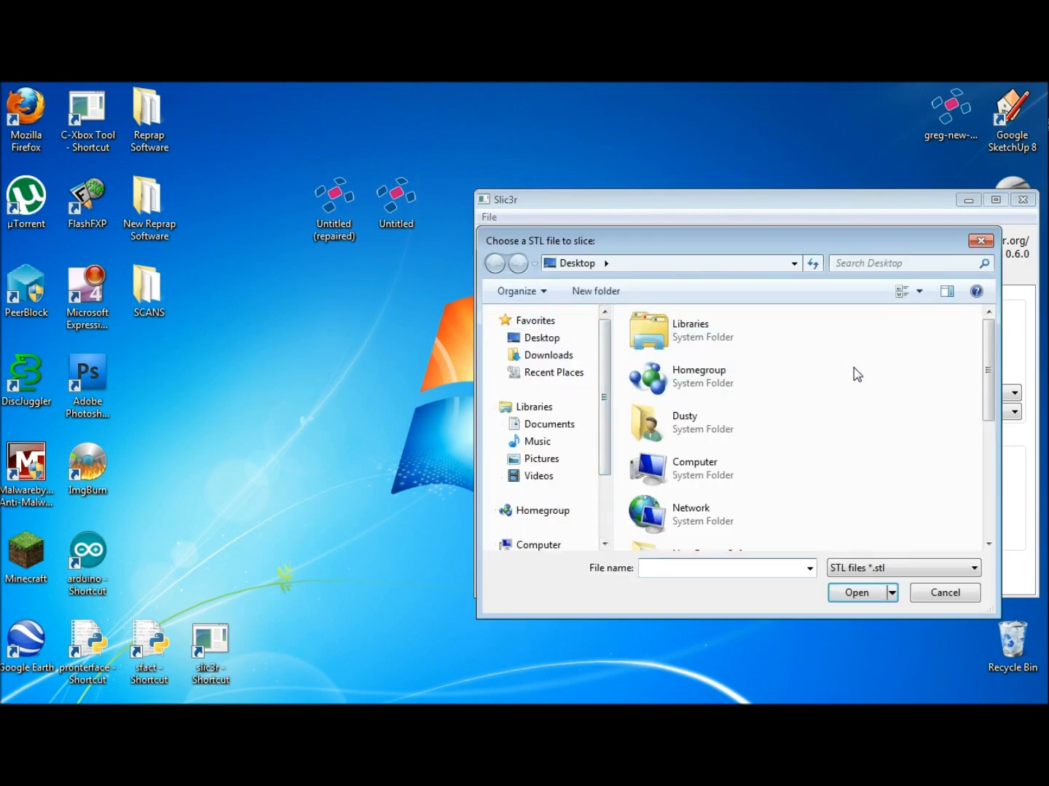
left_click(711, 483)
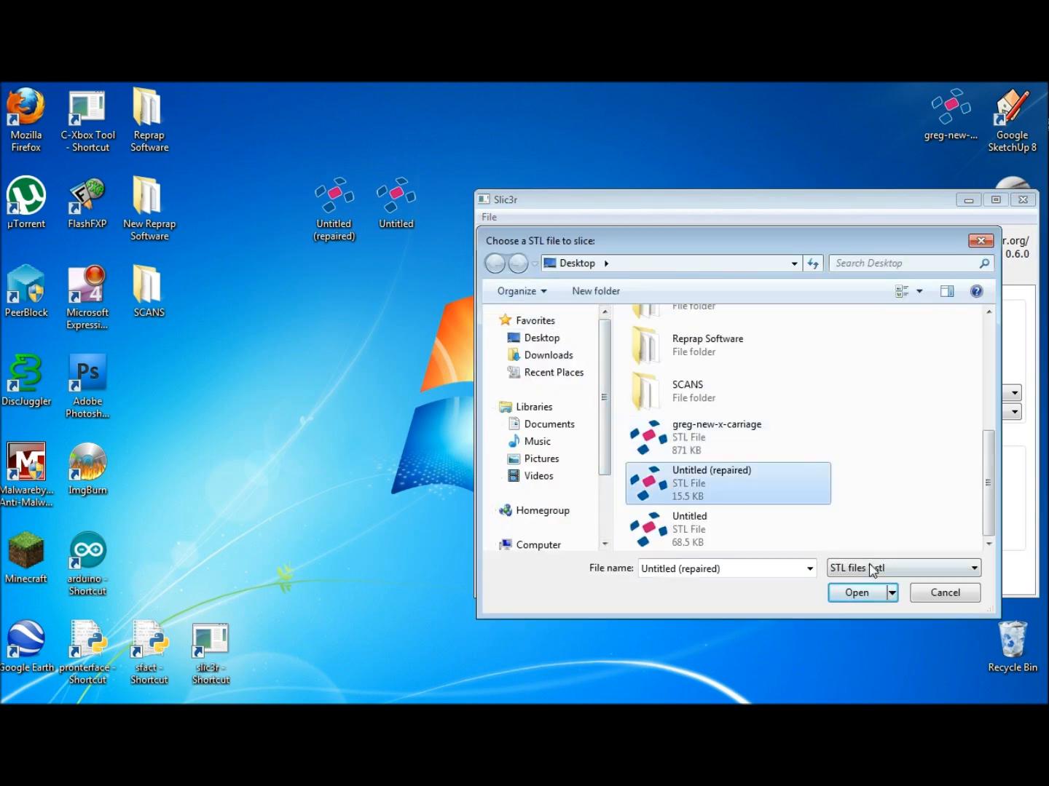
left_click(856, 592)
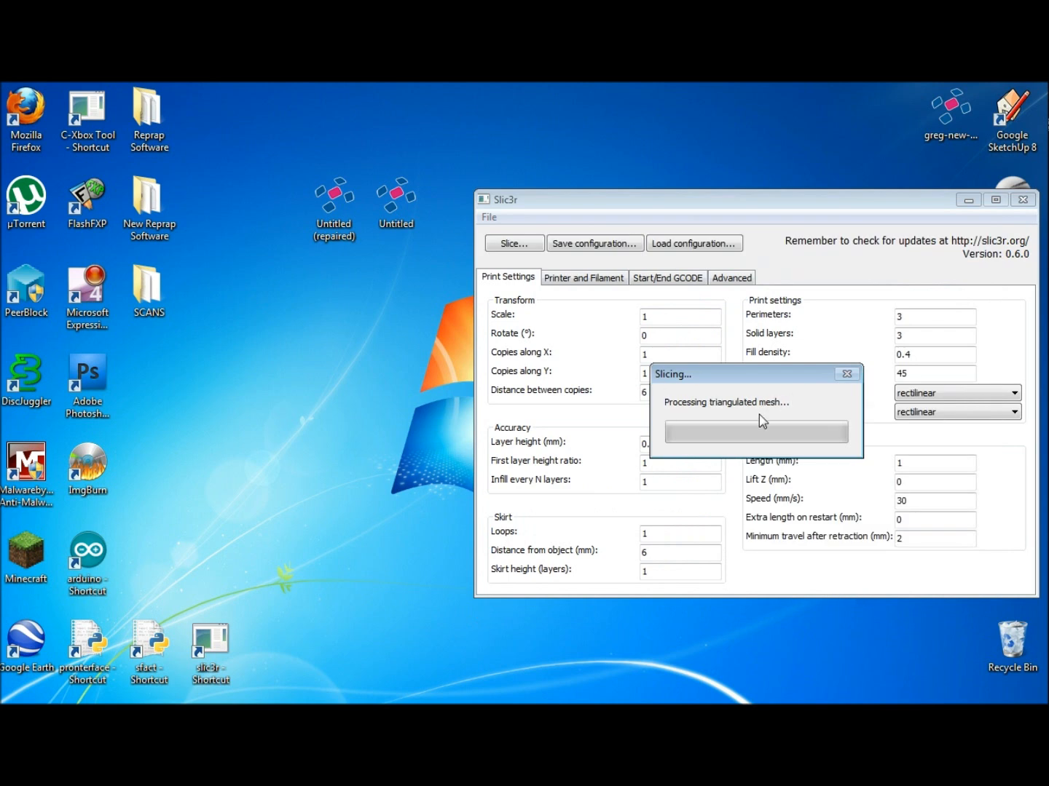
mouse_move(703, 510)
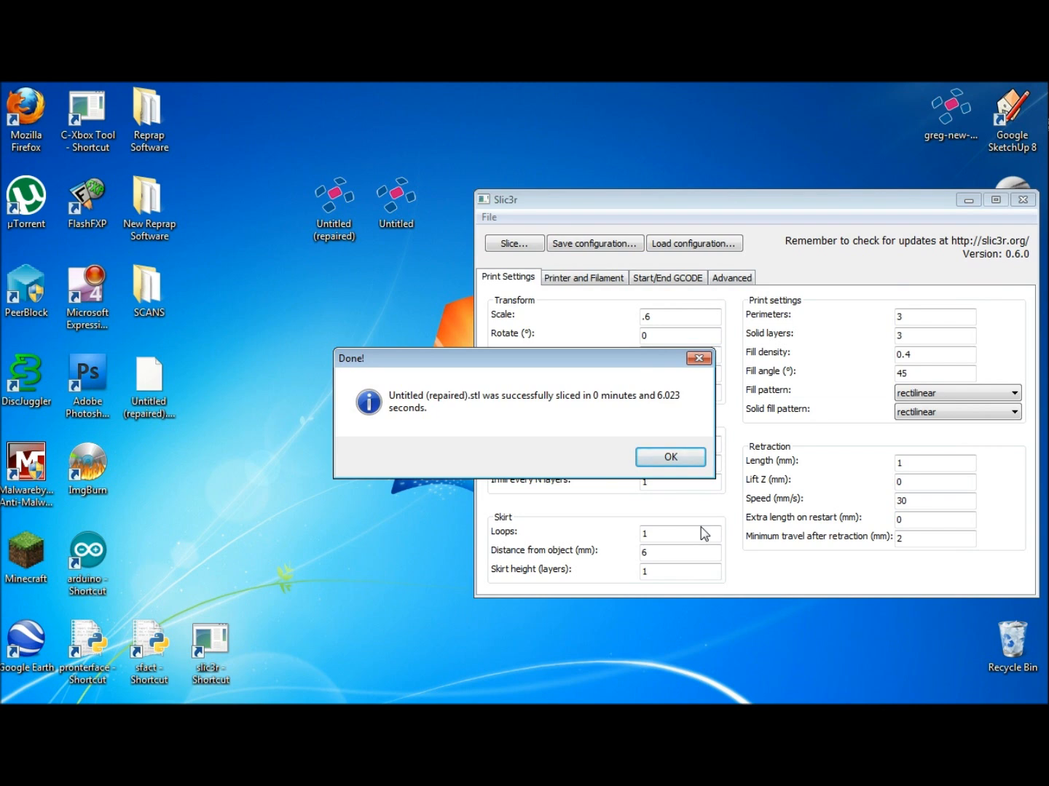
left_click(669, 456)
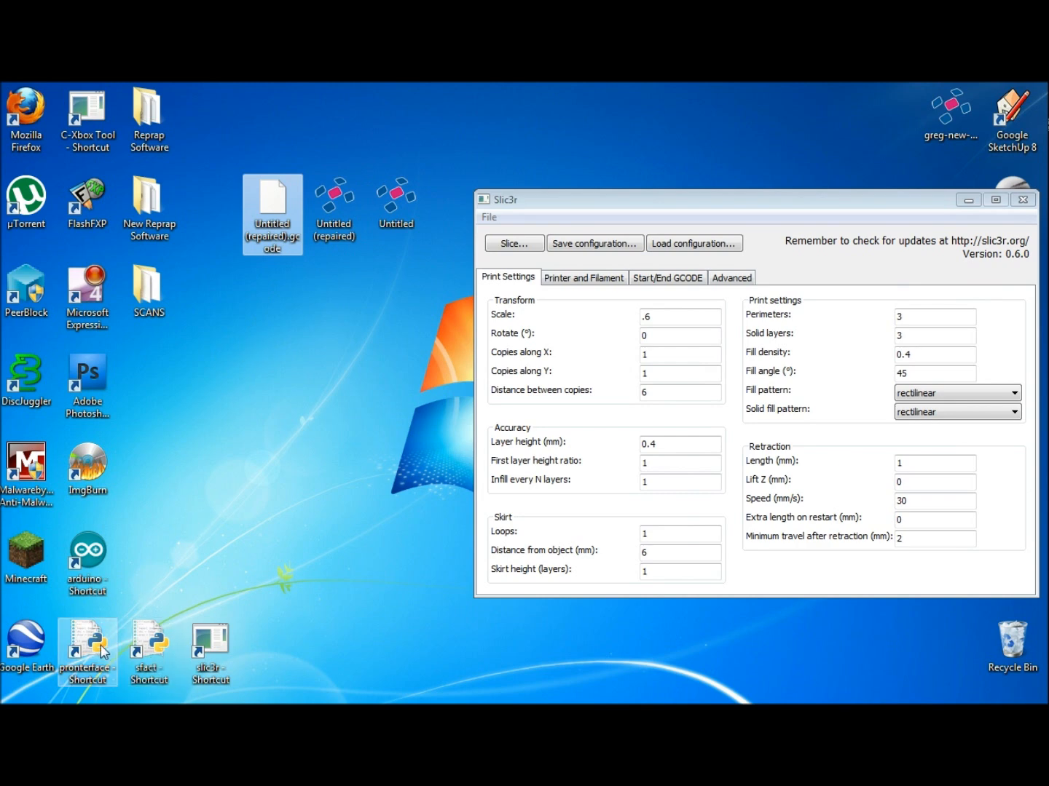
Launch Pronterface and load 'Untitled (repaired).gcode' to view its 85-layer preview.
double_click(86, 650)
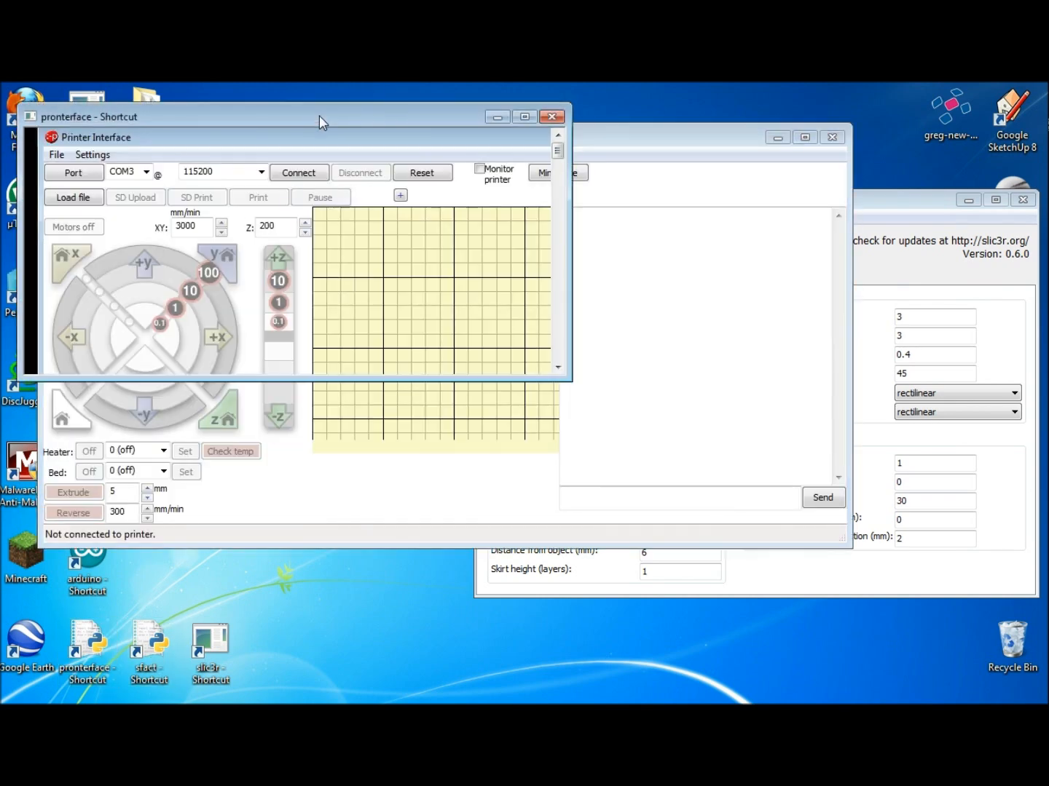
left_click(73, 173)
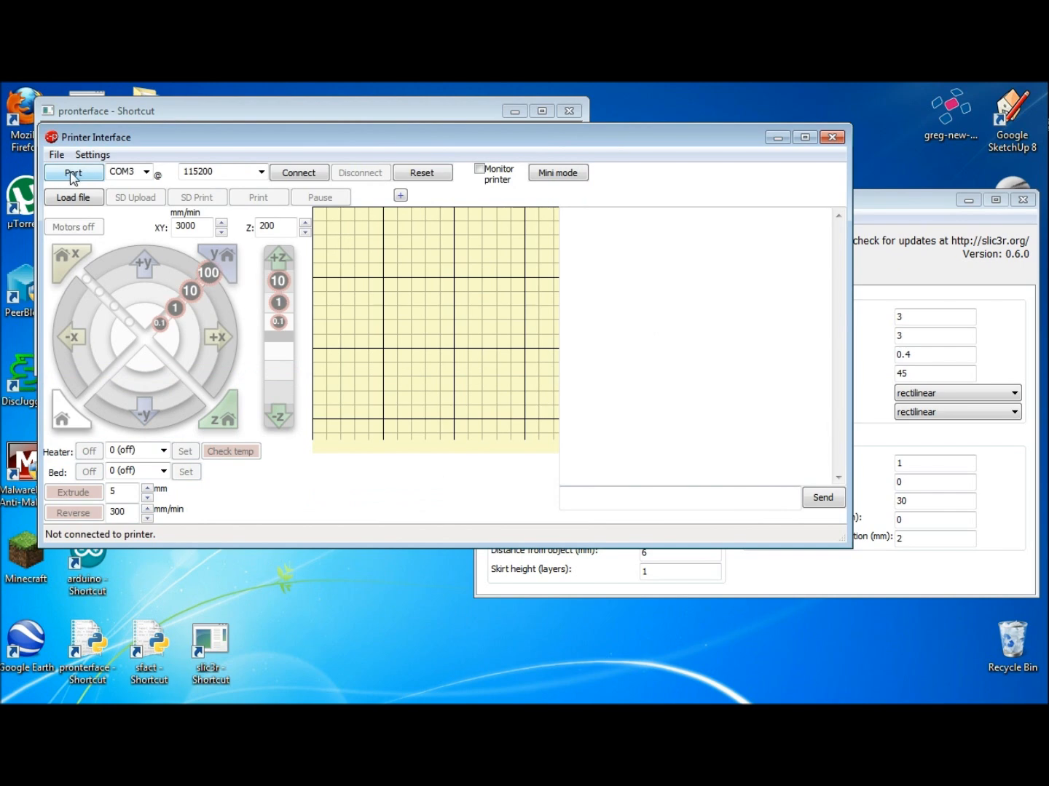
left_click(73, 197)
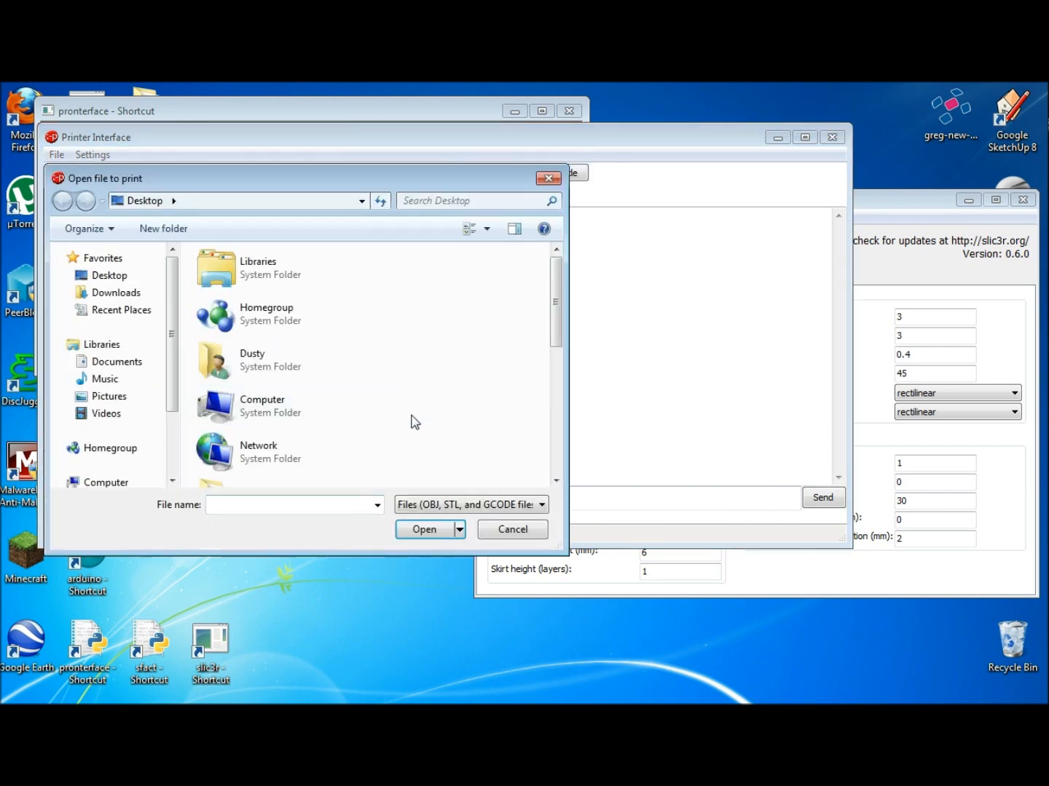
left_click(423, 529)
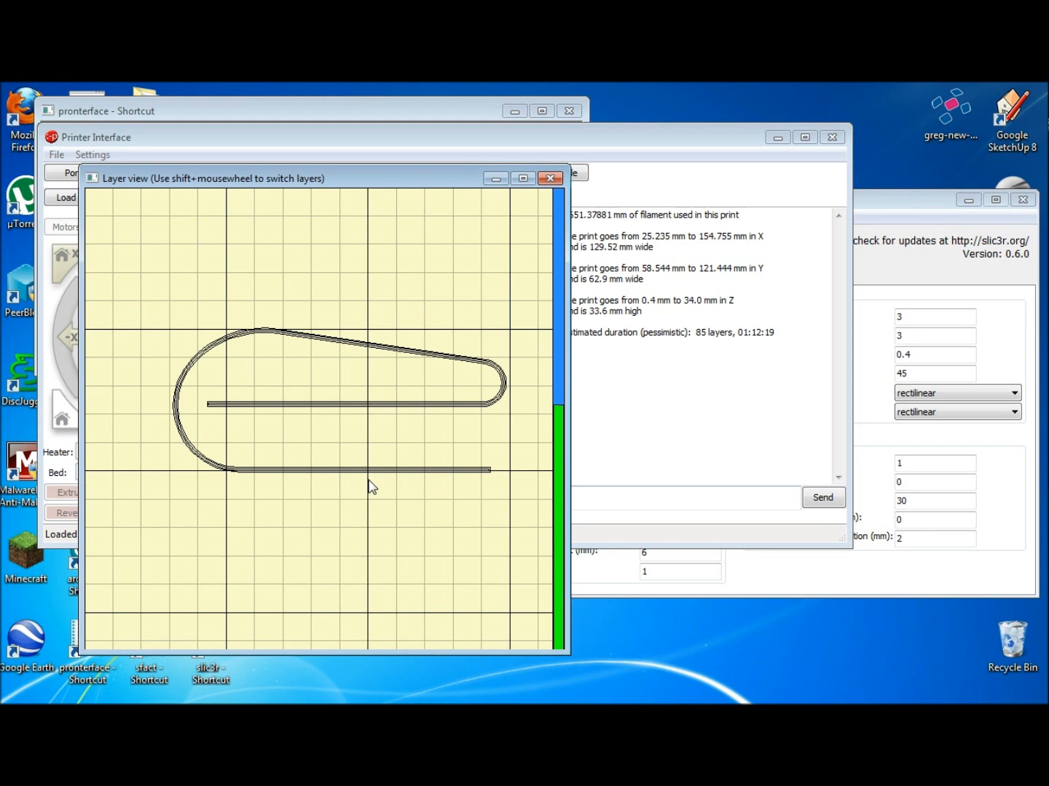
mouse_move(371, 498)
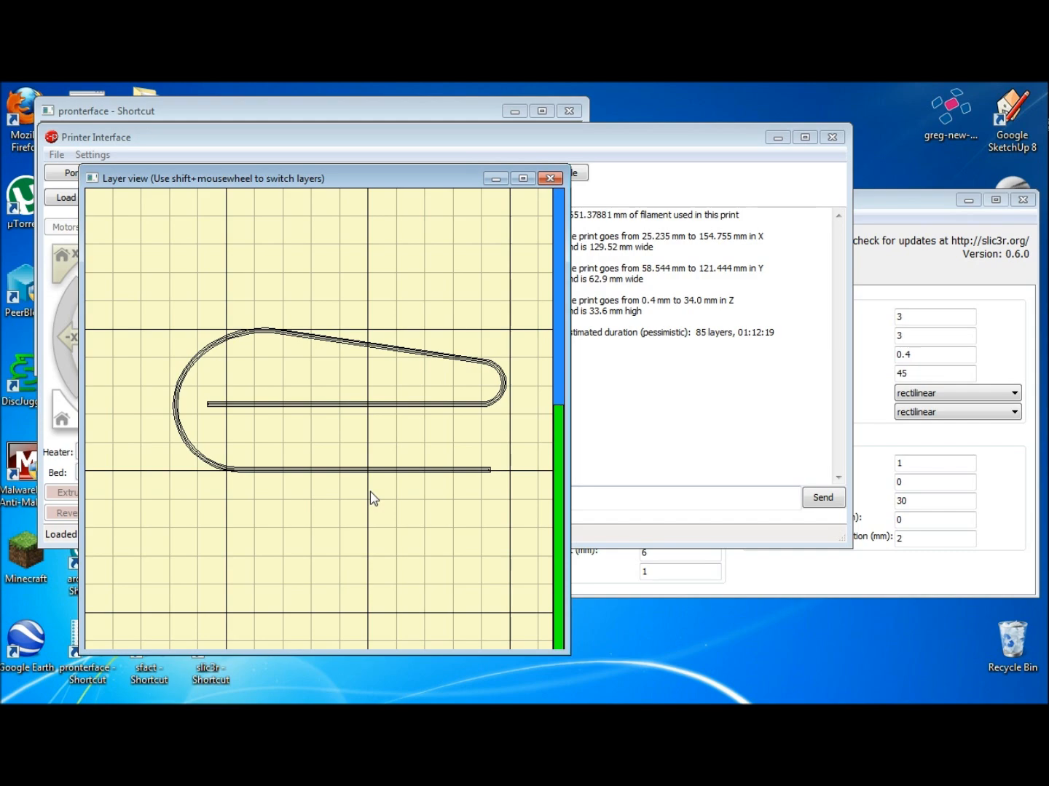